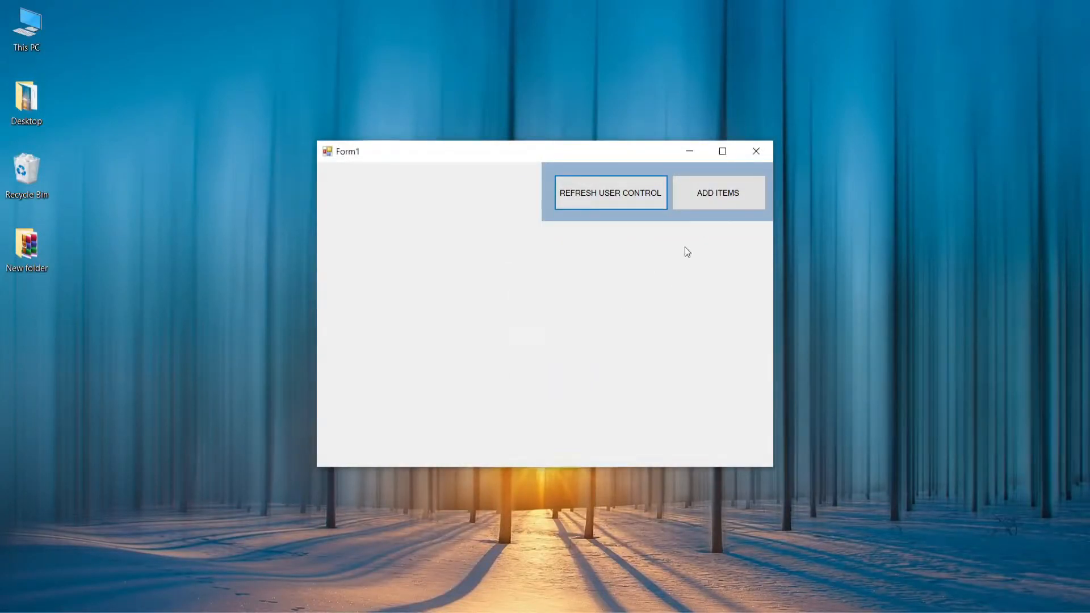
- Upload the french fries picture, save the item, confirm the success message and close Form2
{"action": "left_click", "coordinate": [718, 193]}
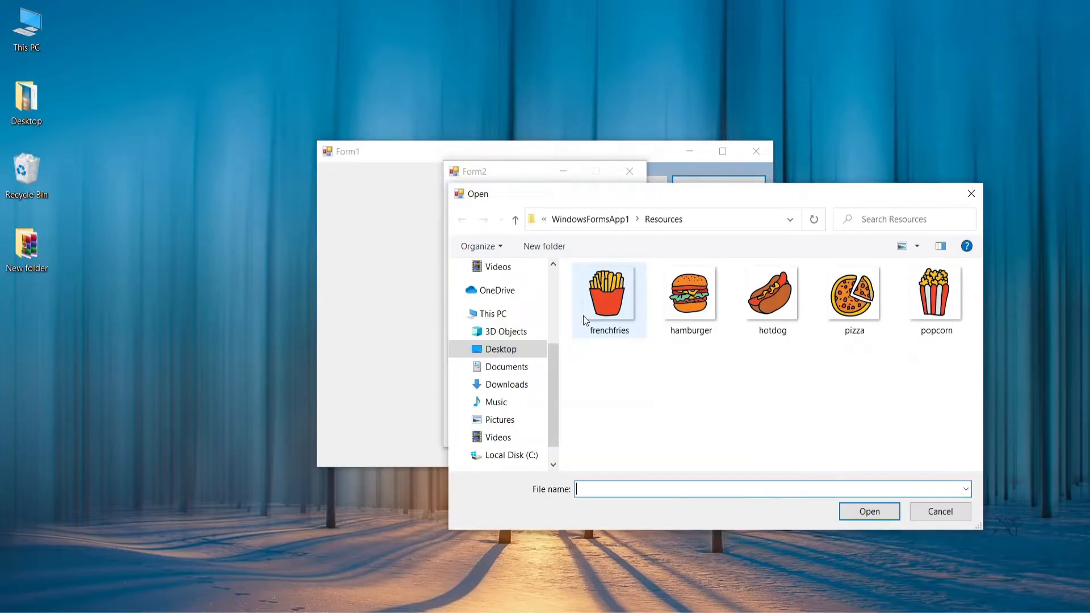
{"action": "left_click", "coordinate": [608, 292]}
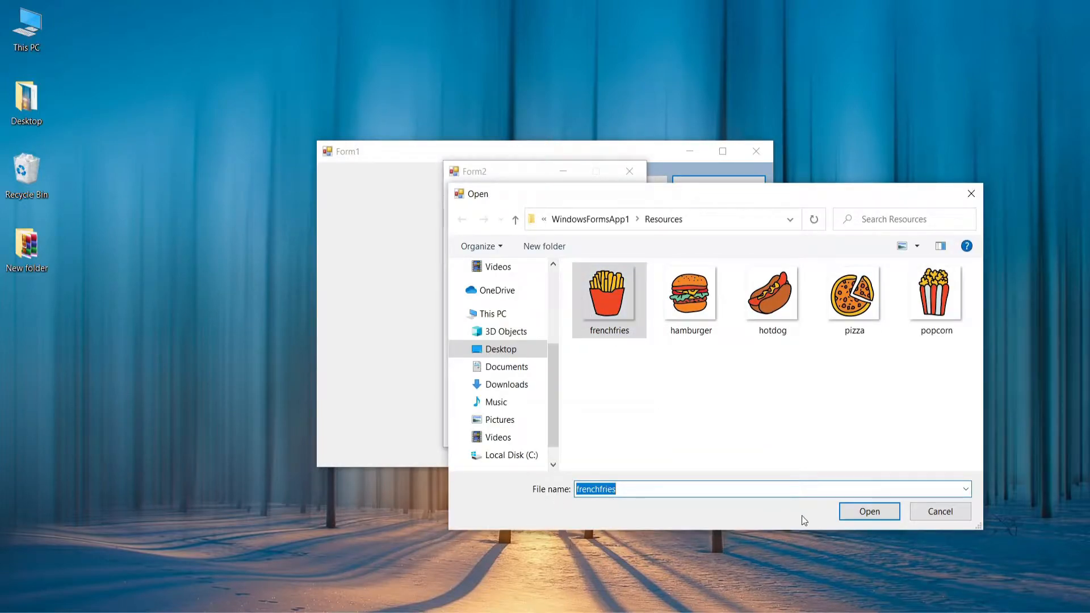
{"action": "left_click", "coordinate": [868, 511]}
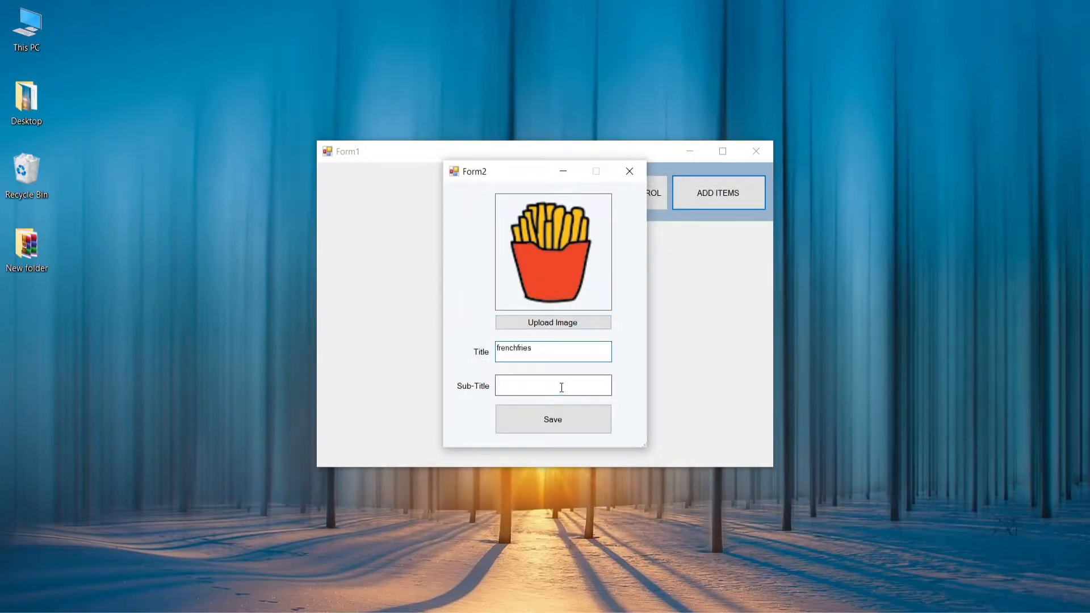
{"action": "left_click", "coordinate": [551, 418]}
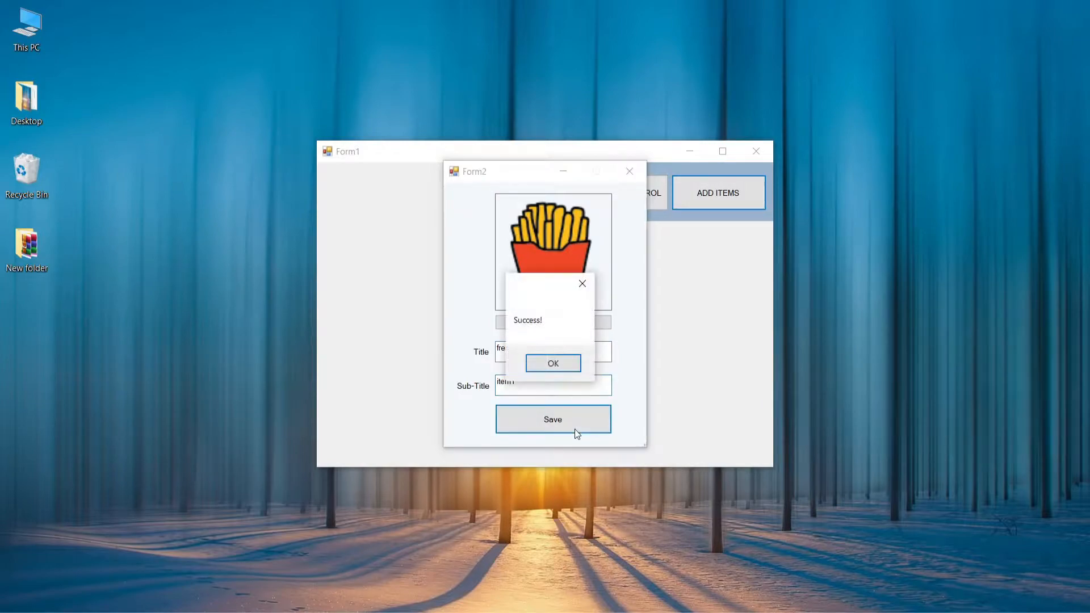
{"action": "left_click", "coordinate": [553, 363]}
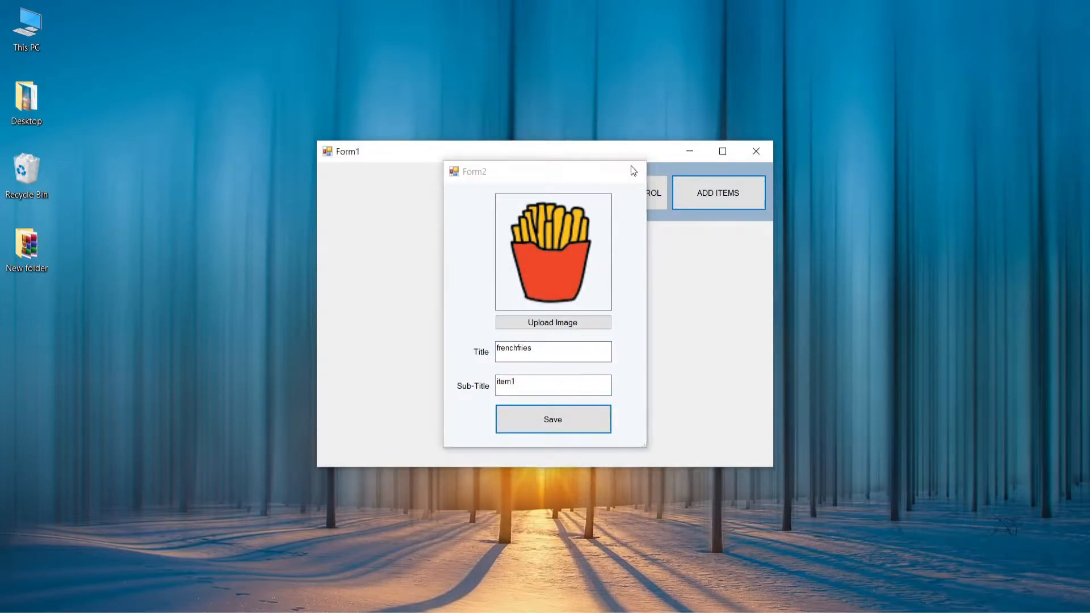
{"action": "left_click", "coordinate": [551, 419]}
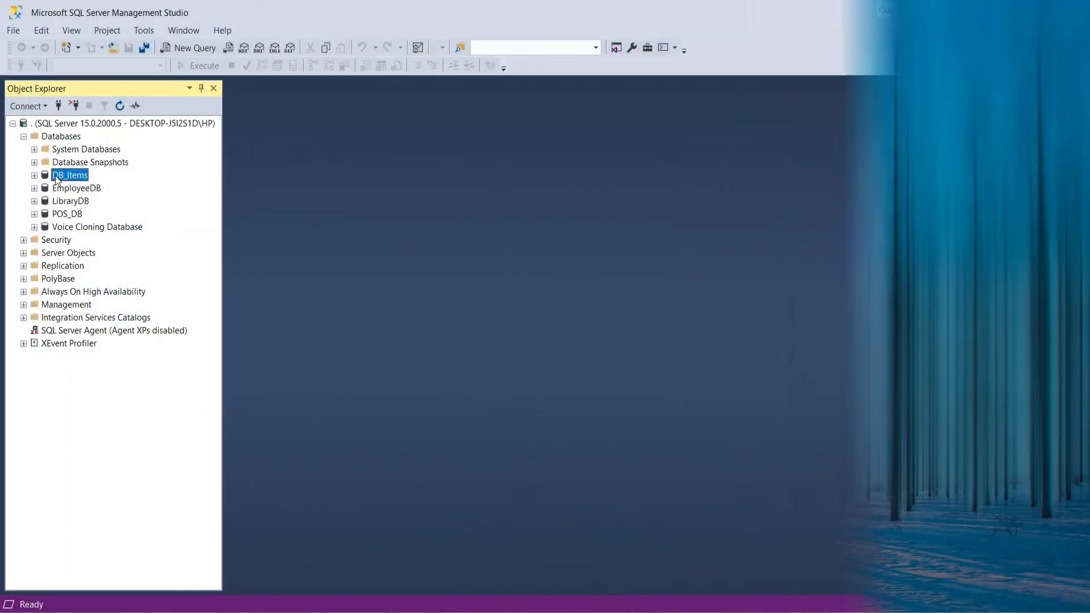
- Expand DB_Items and open dbo.Table_Items in Design view to see its columns
{"action": "left_click", "coordinate": [34, 175]}
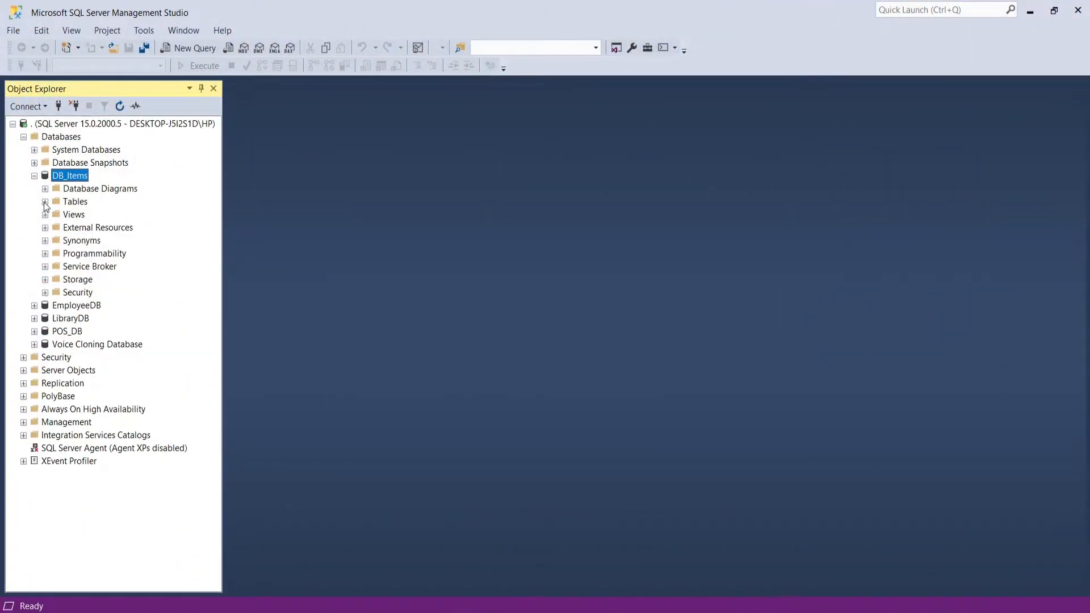
{"action": "right_click", "coordinate": [104, 265]}
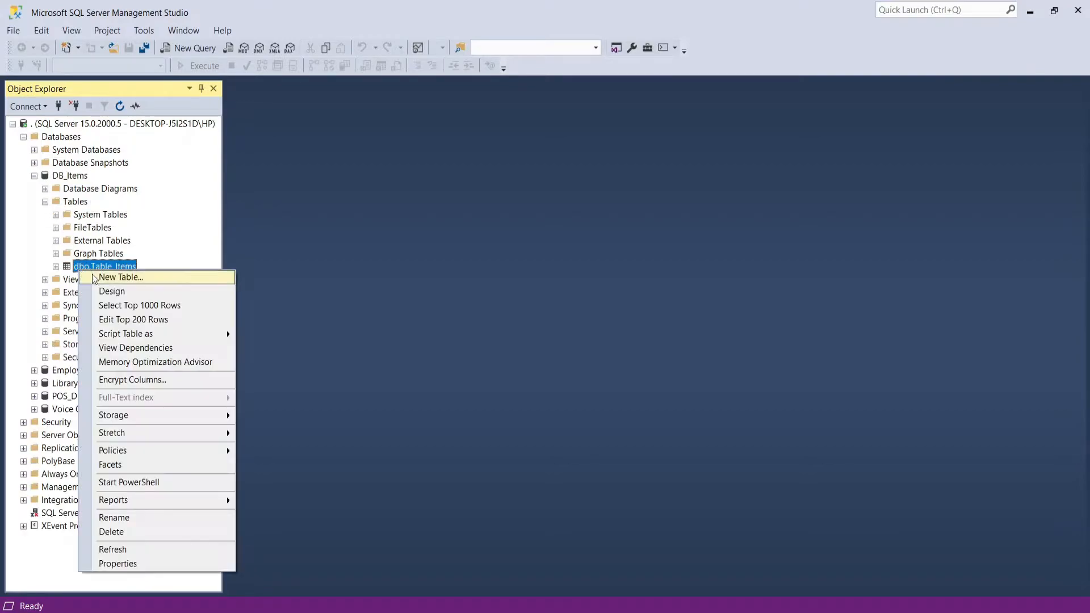
{"action": "left_click", "coordinate": [111, 291]}
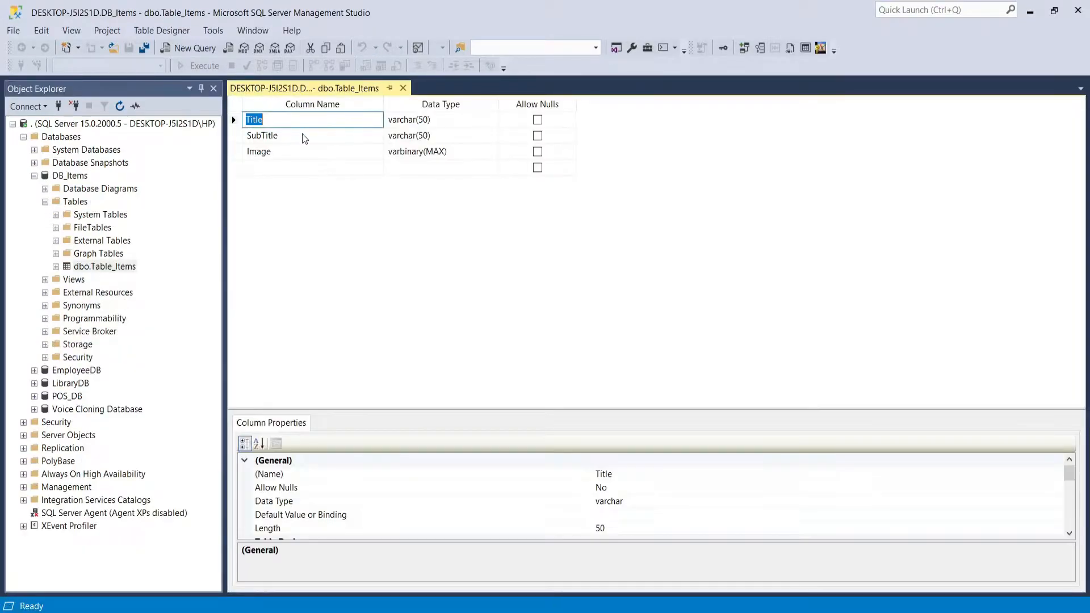
{"action": "left_click", "coordinate": [440, 151]}
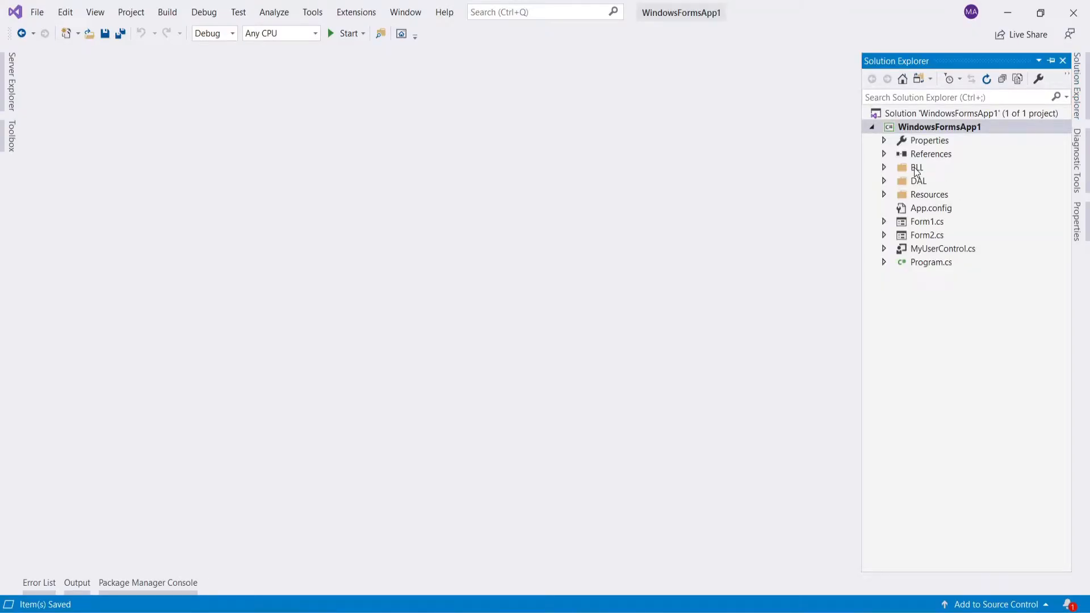
- Select the BLL and DAL folders in Solution Explorer and expand BLL to reveal ClassBLL.cs
{"action": "left_click", "coordinate": [917, 167]}
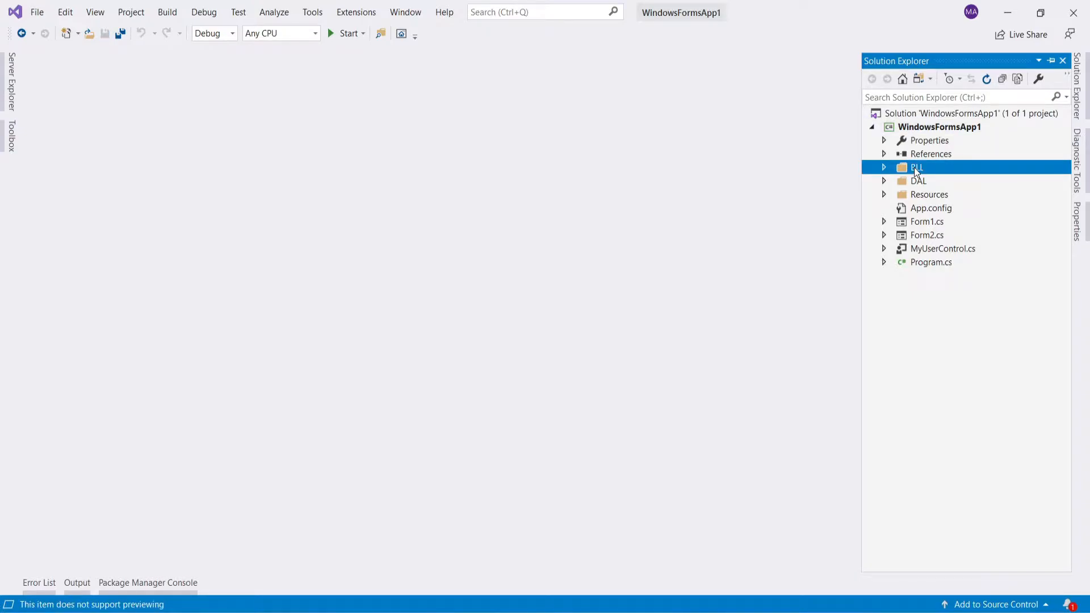
{"action": "left_click", "coordinate": [919, 180]}
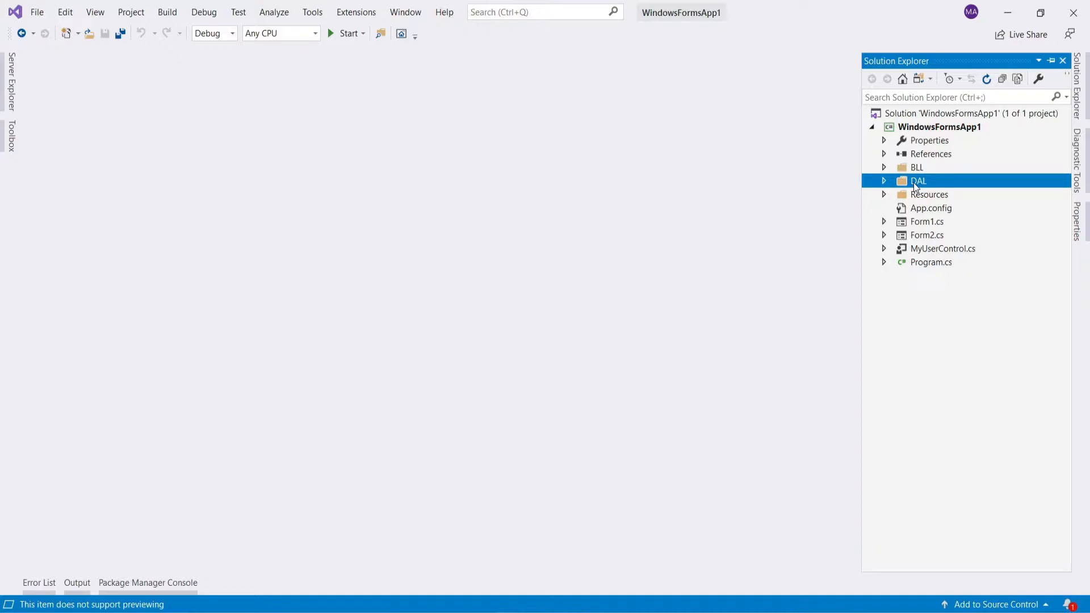
{"action": "left_click", "coordinate": [883, 166]}
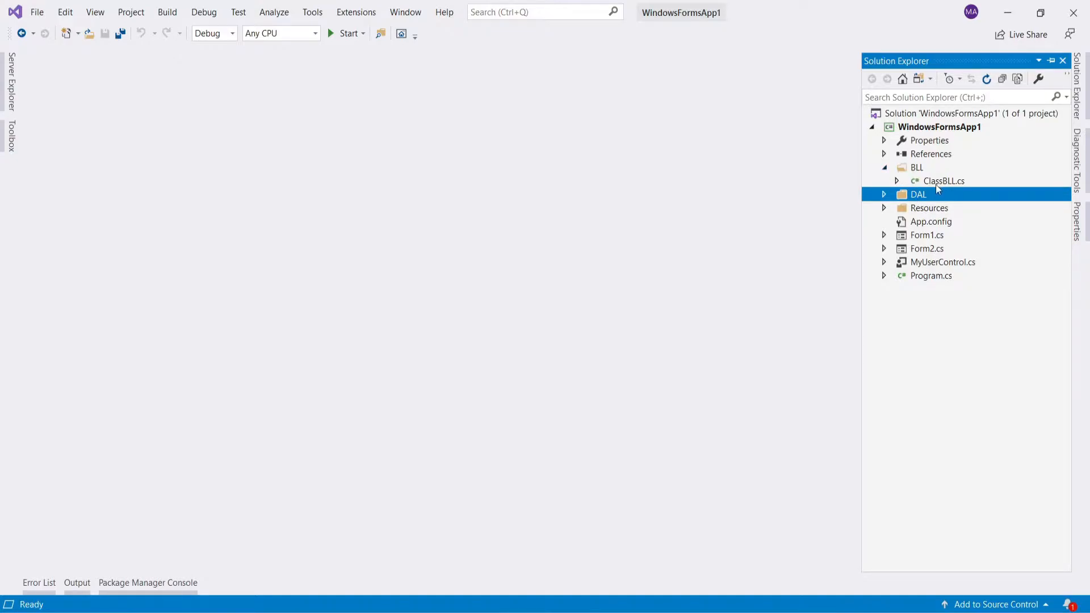
{"action": "left_click", "coordinate": [918, 167]}
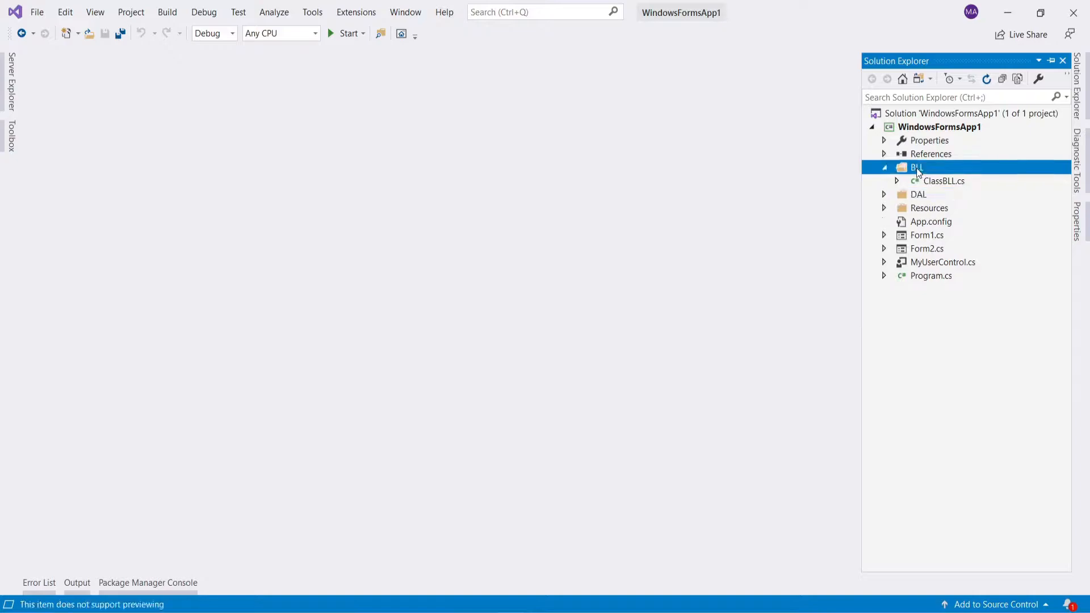
{"action": "mouse_move", "coordinate": [1003, 187]}
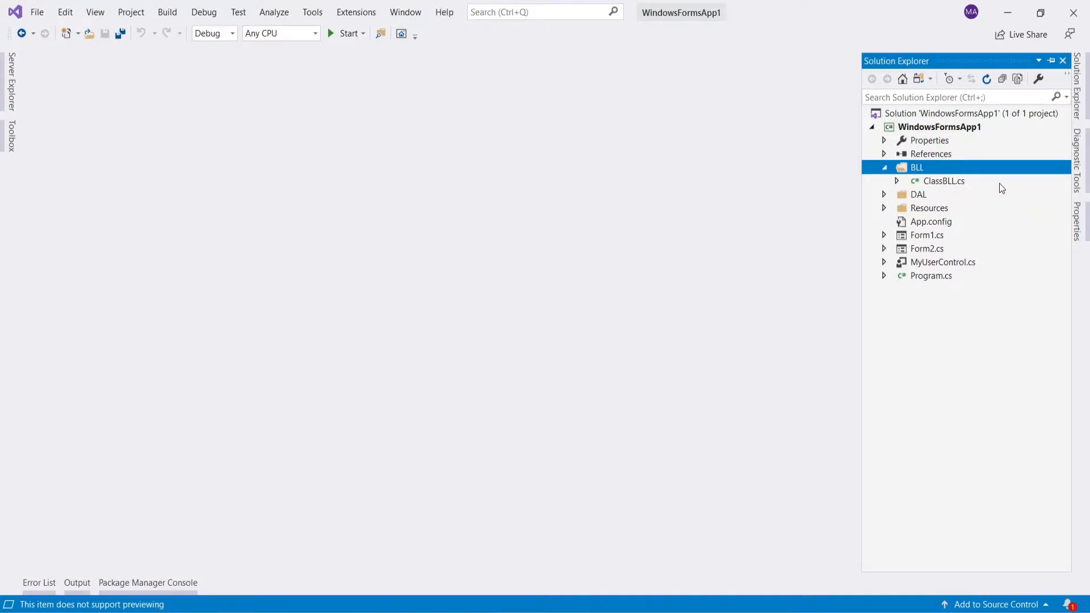
- Open ClassBLL.cs and review the SaveItems region calling ClassDAL.AddItemsToTable, then fold it
{"action": "double_click", "coordinate": [944, 180]}
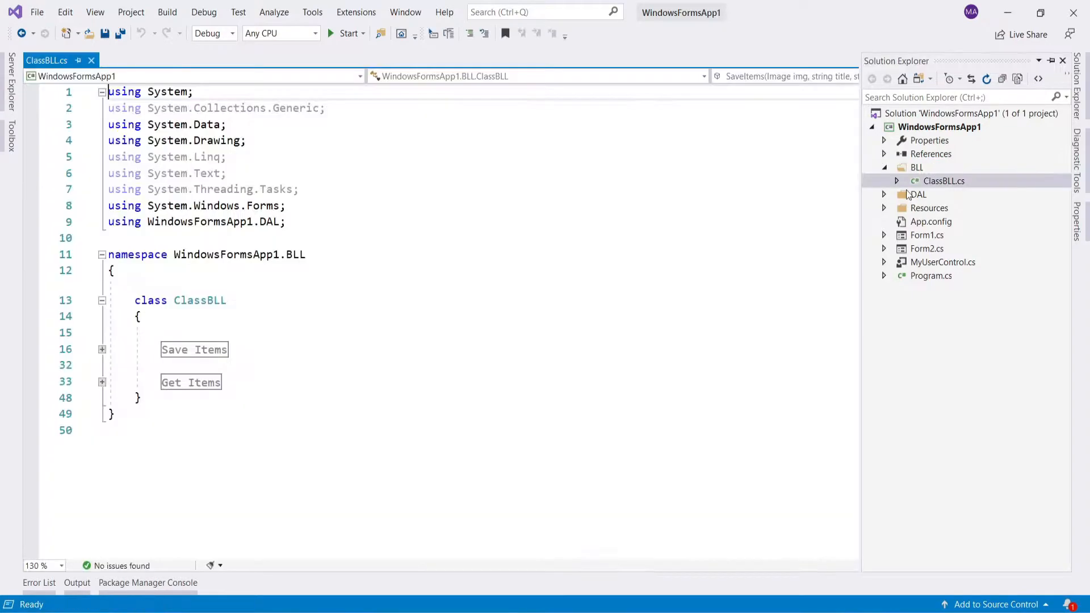
{"action": "left_click", "coordinate": [101, 348]}
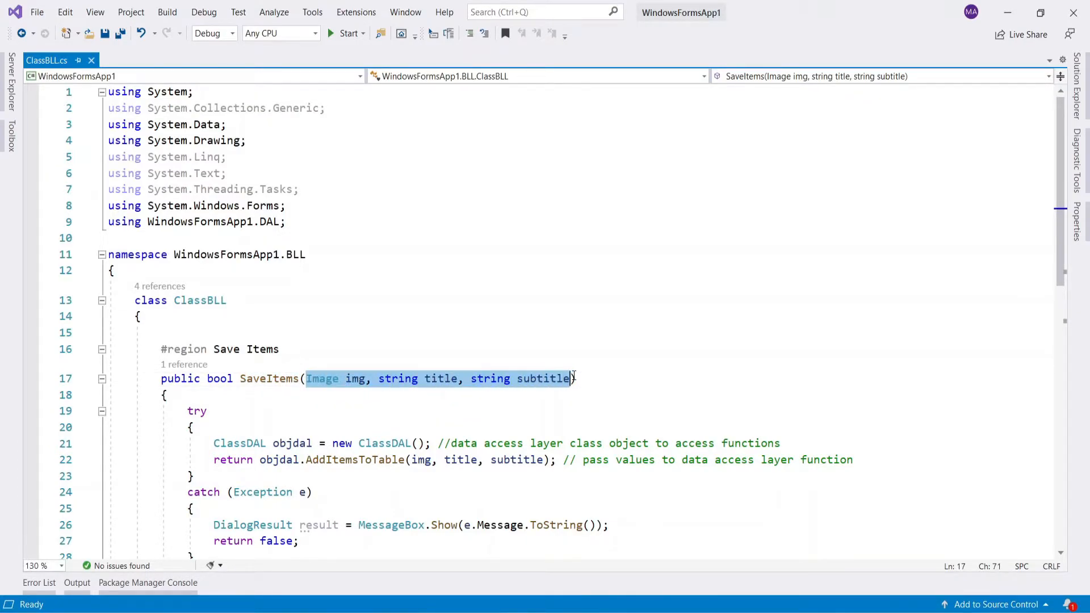
{"action": "mouse_move", "coordinate": [544, 378]}
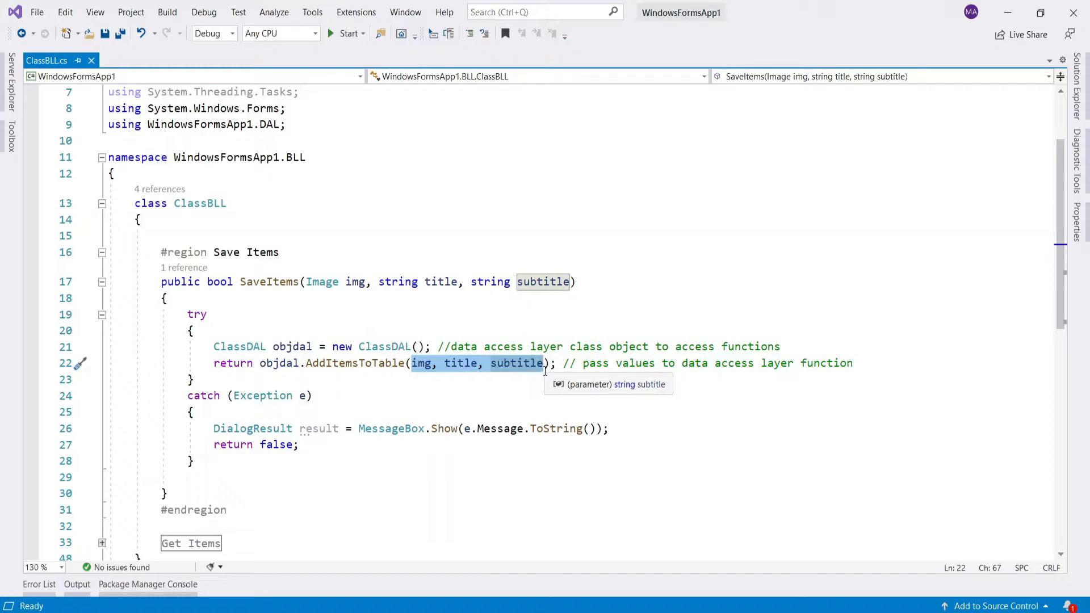
{"action": "left_click", "coordinate": [357, 363]}
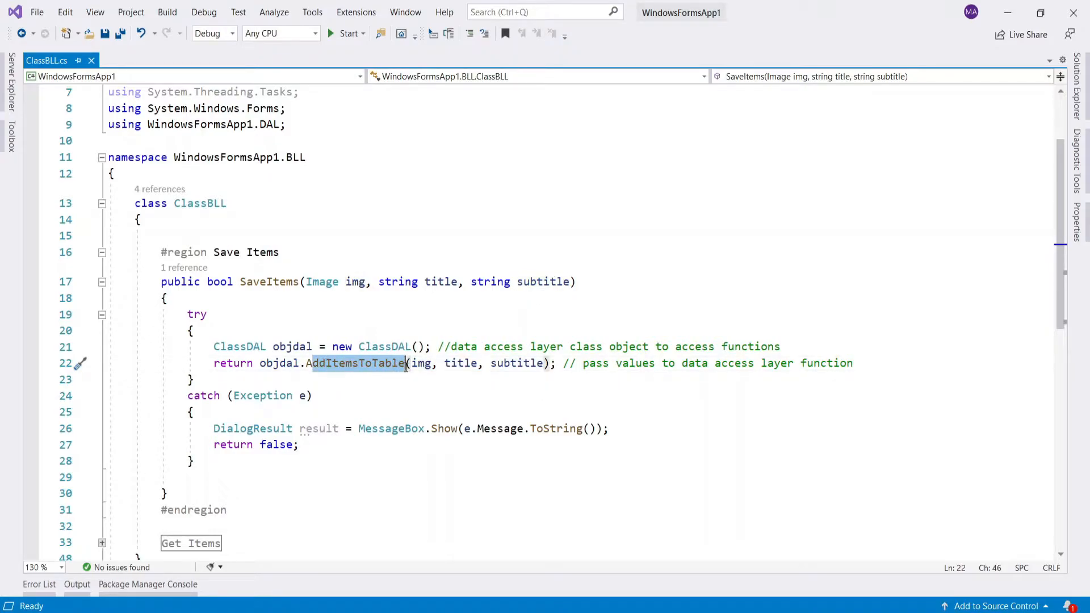
{"action": "double_click", "coordinate": [239, 345]}
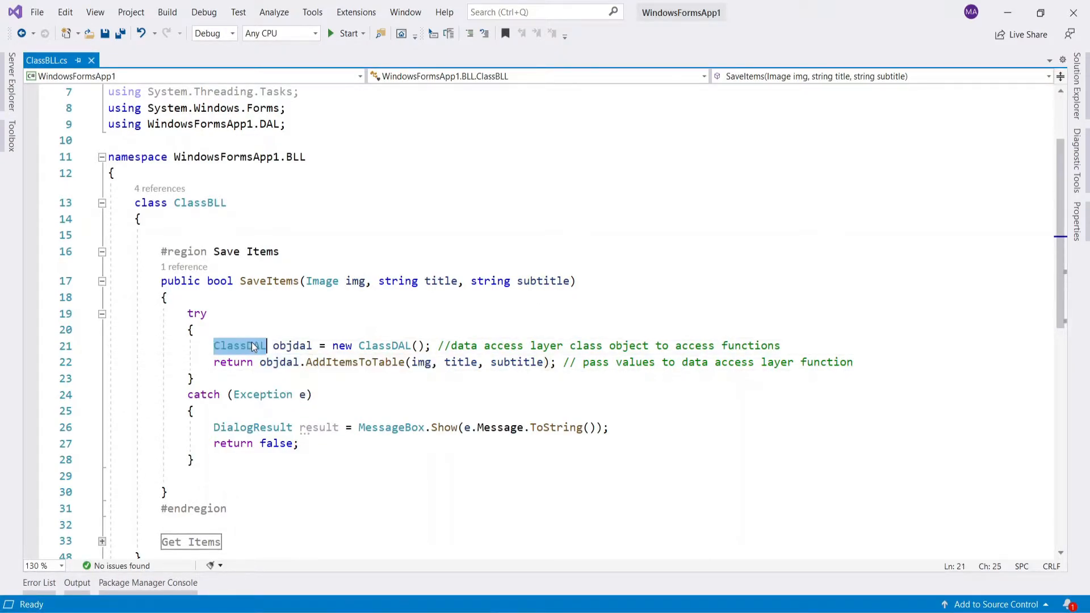
{"action": "left_click", "coordinate": [101, 252]}
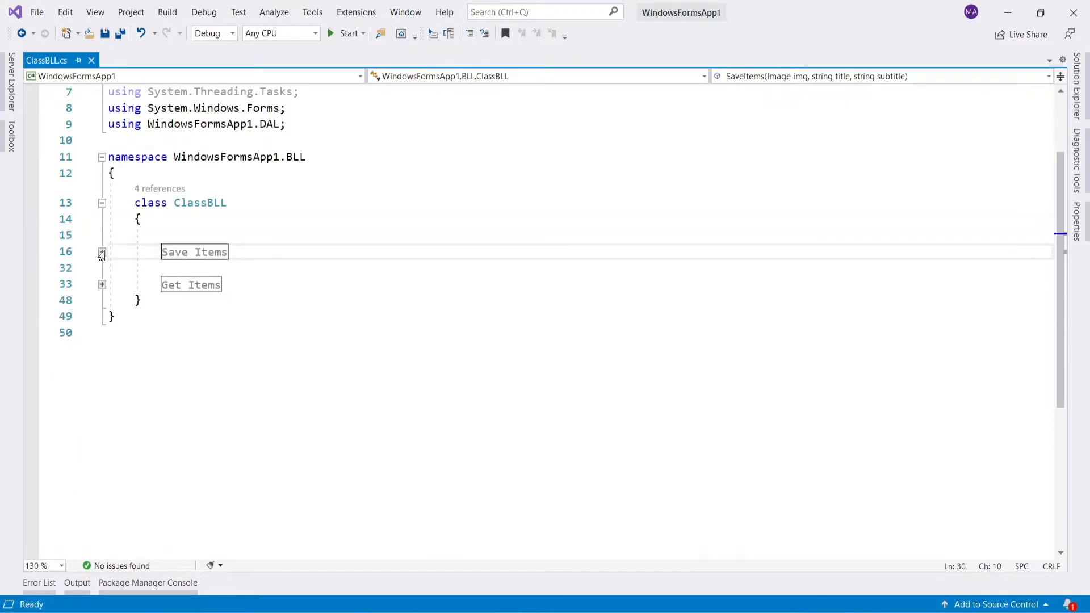
- Expand the Get Items region to review GetItems, then collapse it again
{"action": "left_click", "coordinate": [101, 284]}
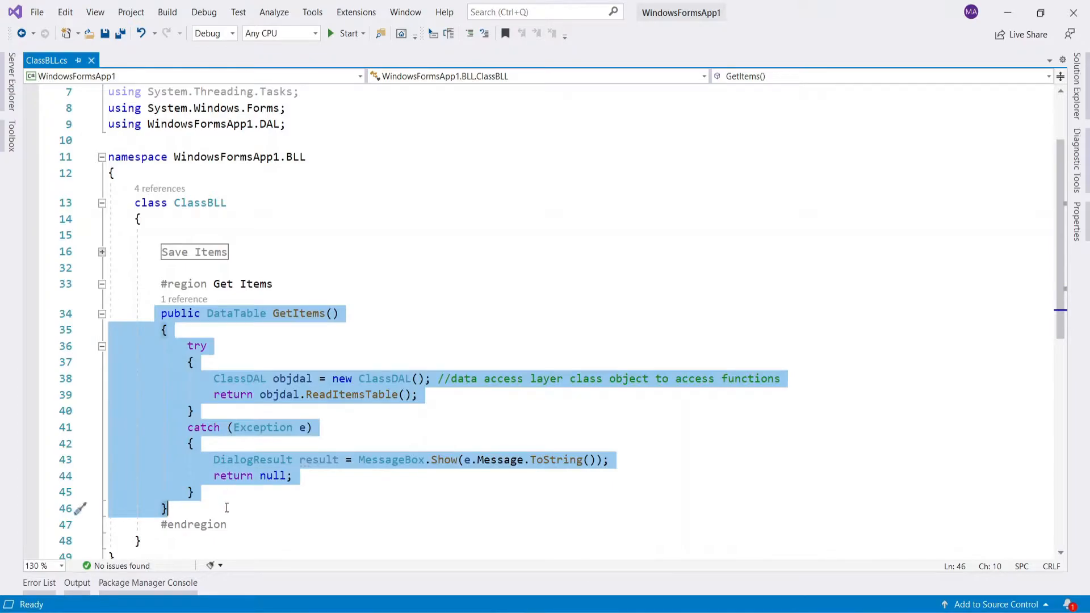
{"action": "left_click", "coordinate": [101, 284]}
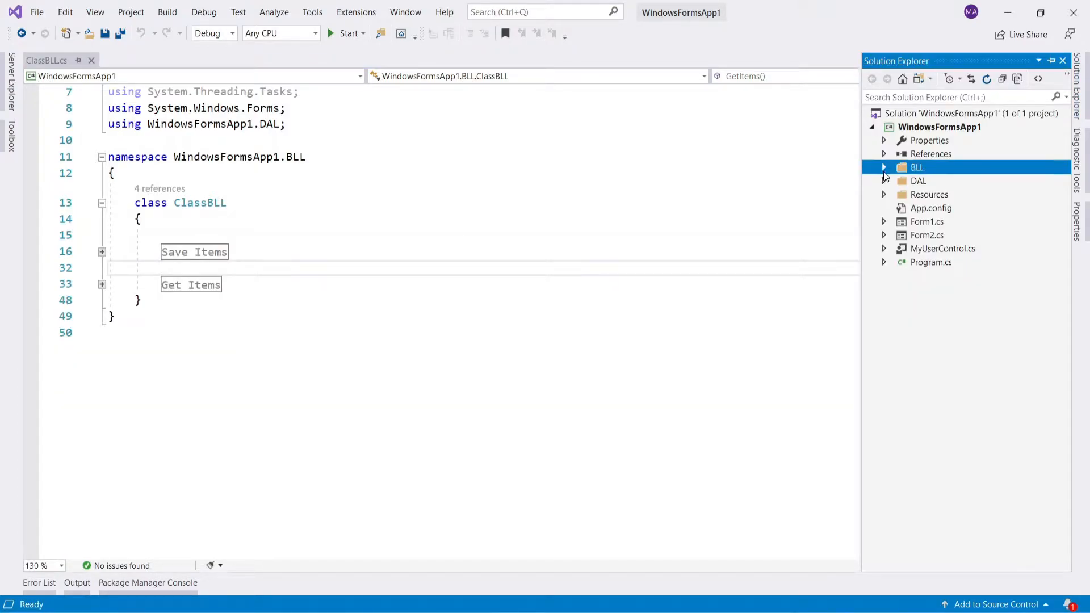
- Expand the DAL folder, open ClassDAL.cs, and bring up the context menu for Connection.cs
{"action": "left_click", "coordinate": [883, 180]}
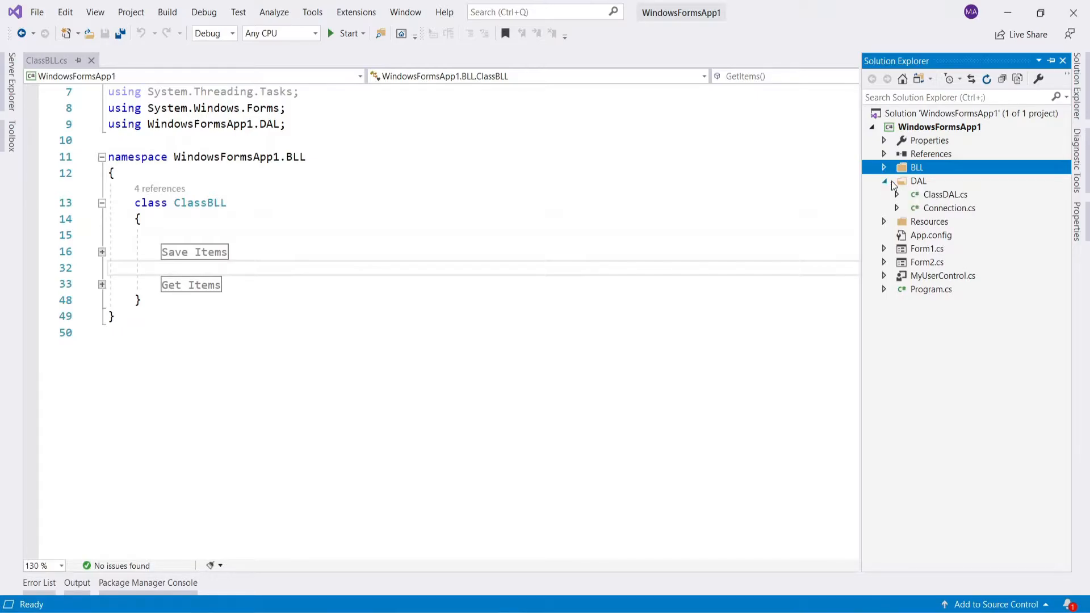
{"action": "left_click", "coordinate": [918, 180]}
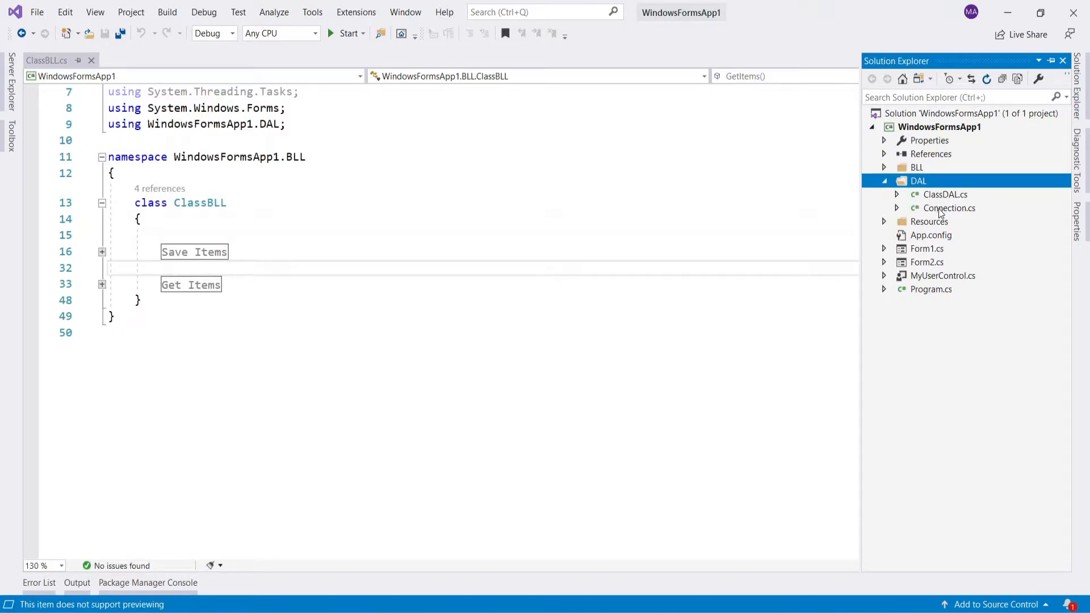
{"action": "left_click", "coordinate": [947, 208]}
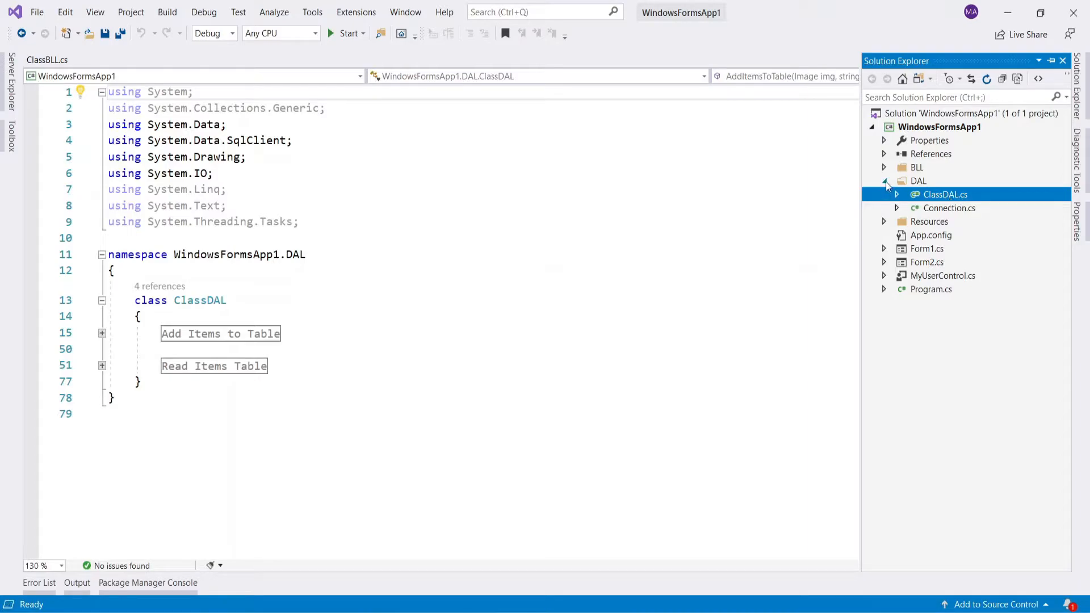
{"action": "right_click", "coordinate": [917, 181]}
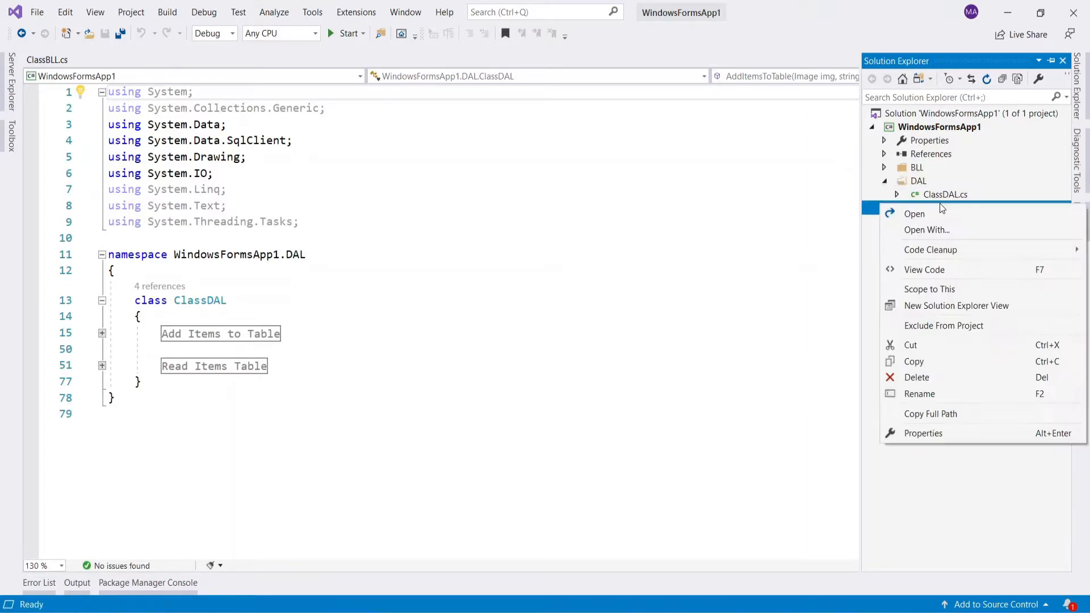
- Open Connection.cs and expand the DB CONNECTION region showing the DB_Items connection string
{"action": "left_click", "coordinate": [914, 214]}
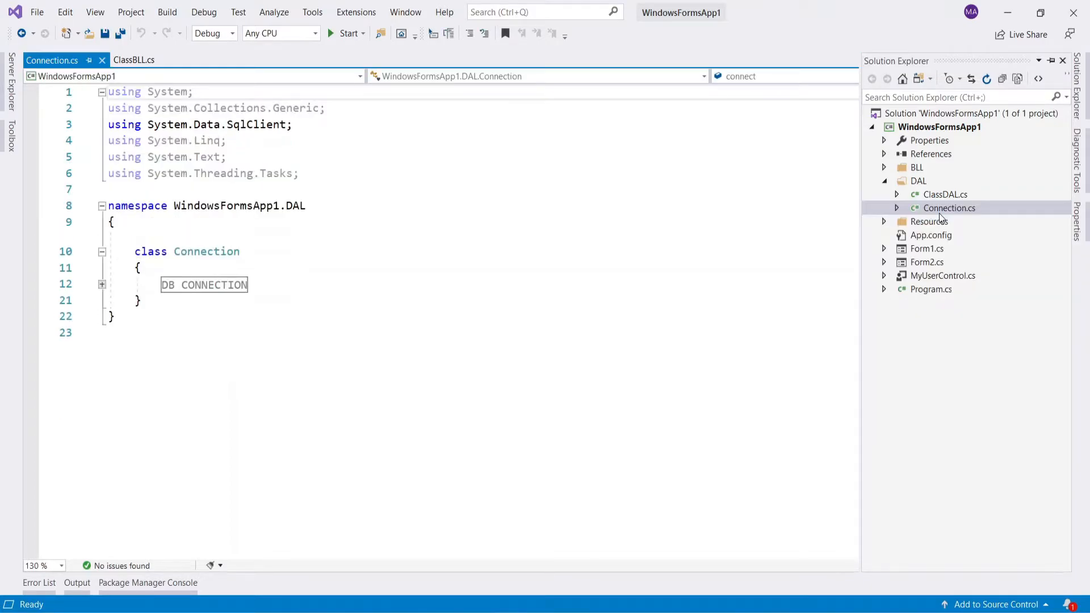
{"action": "left_click", "coordinate": [102, 284]}
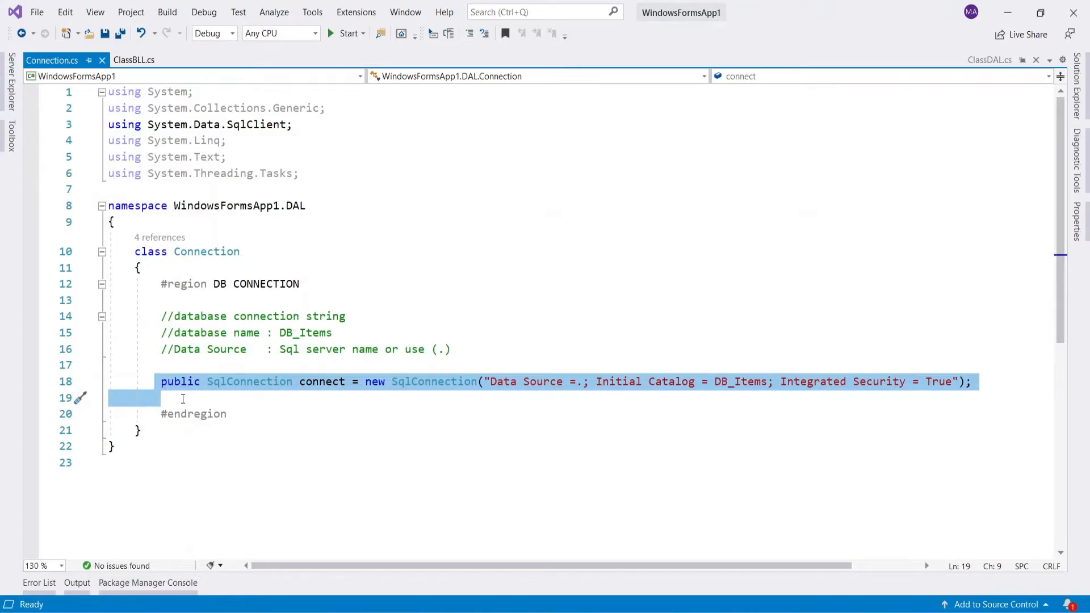
{"action": "left_click", "coordinate": [182, 398]}
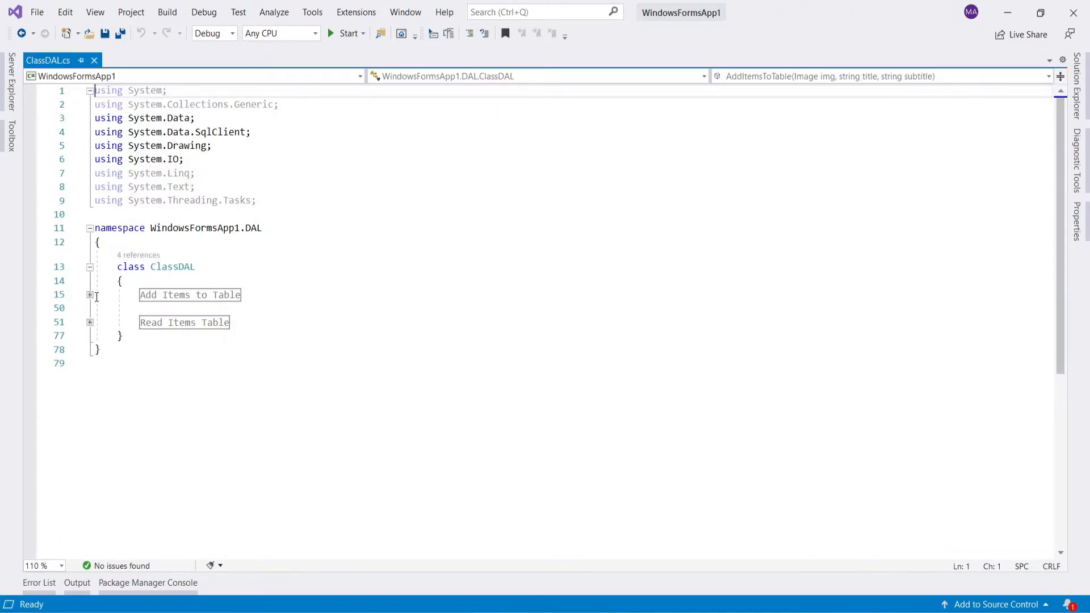
{"action": "left_click", "coordinate": [90, 295]}
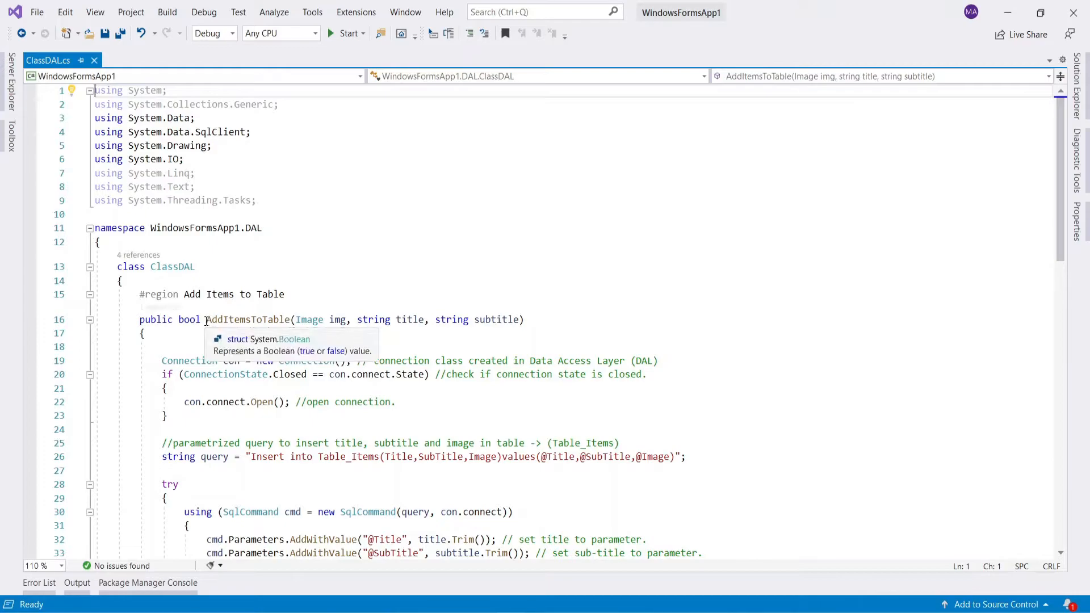
{"action": "double_click", "coordinate": [249, 319]}
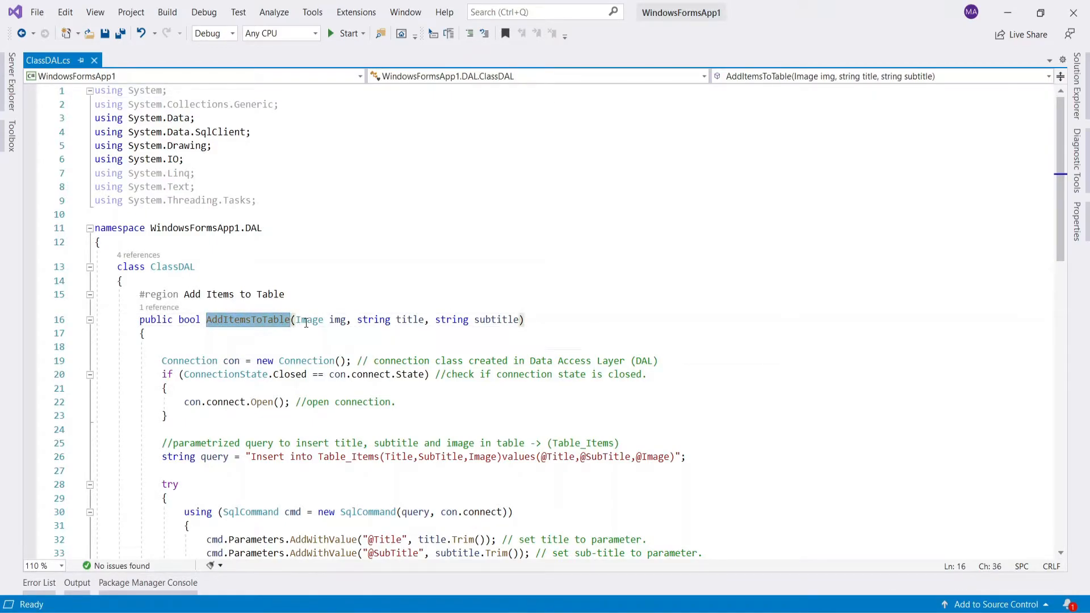
{"action": "left_click_drag", "start_coordinate": [294, 319], "coordinate": [450, 319]}
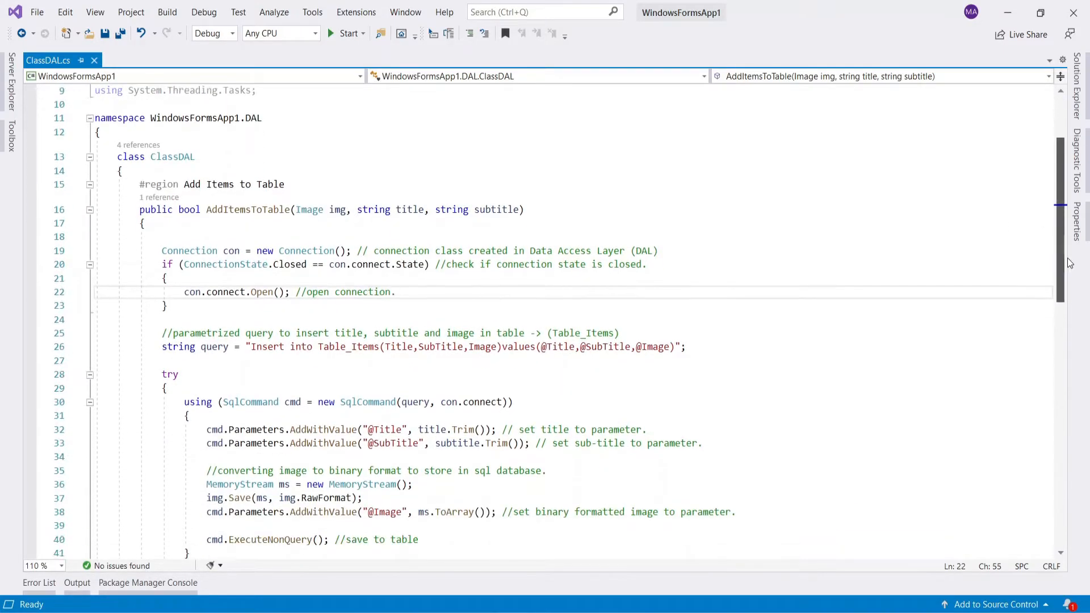
{"action": "scroll", "scroll_direction": "down", "scroll_amount": 3}
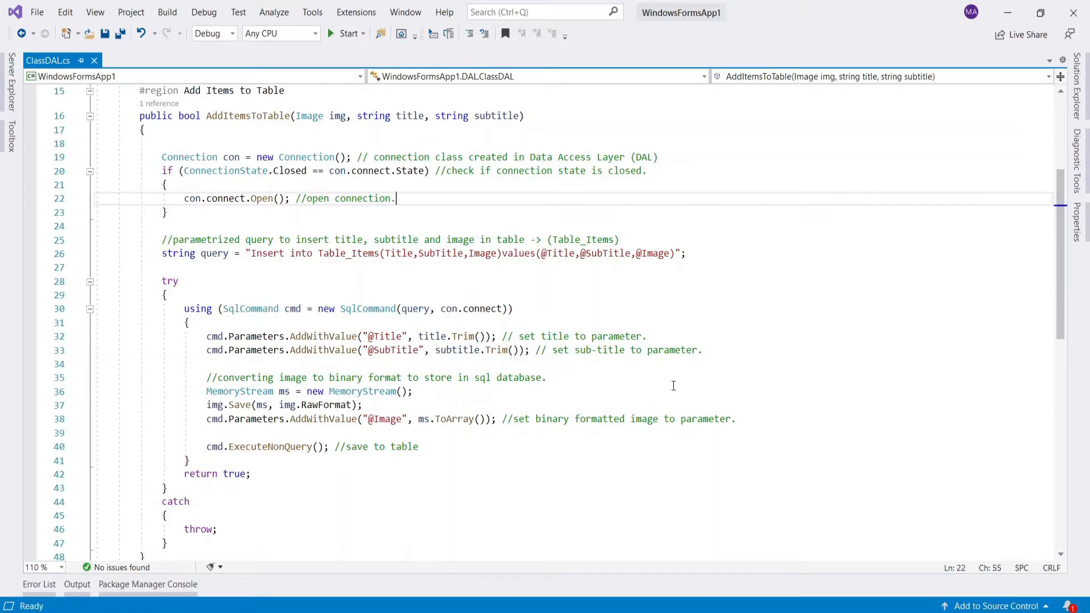
{"action": "left_click", "coordinate": [206, 377]}
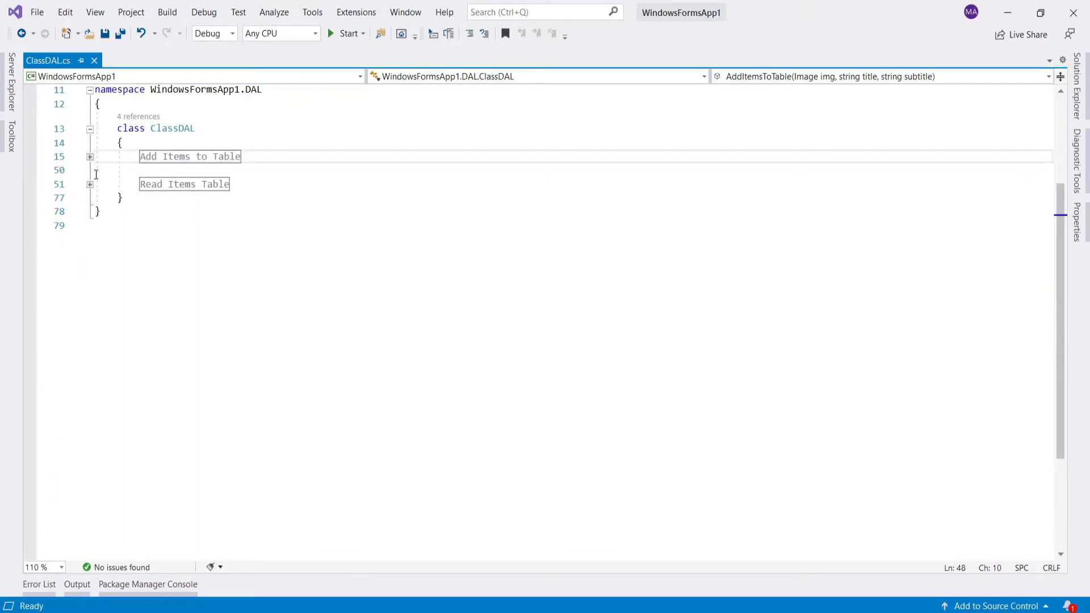
- Expand Read Items Table, highlight the SELECT * FROM Table_Items query, then collapse the region
{"action": "left_click", "coordinate": [88, 184]}
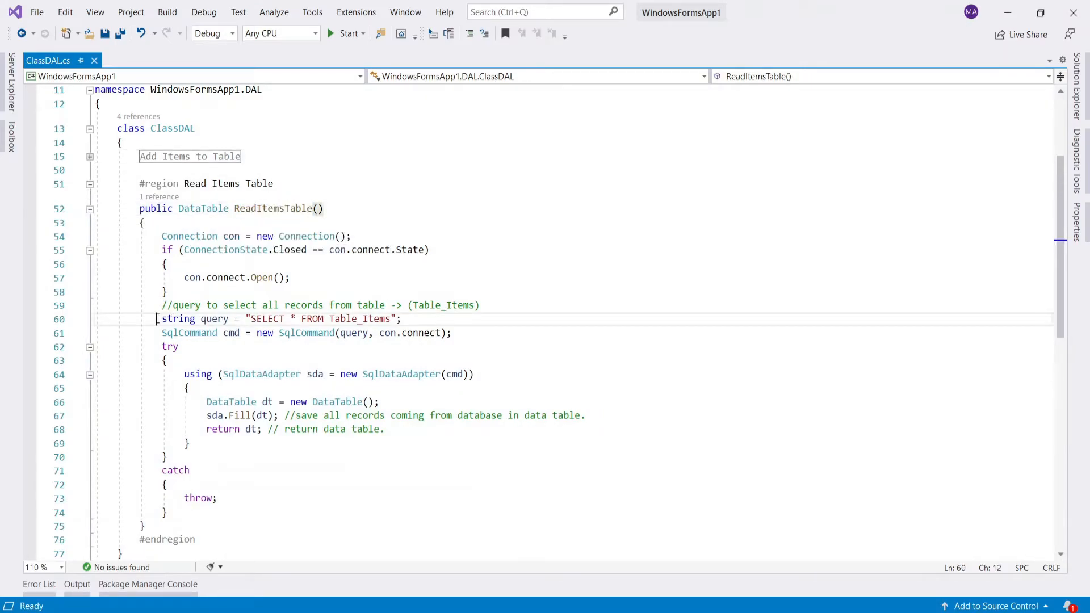
{"action": "left_click_drag", "start_coordinate": [160, 318], "coordinate": [400, 318]}
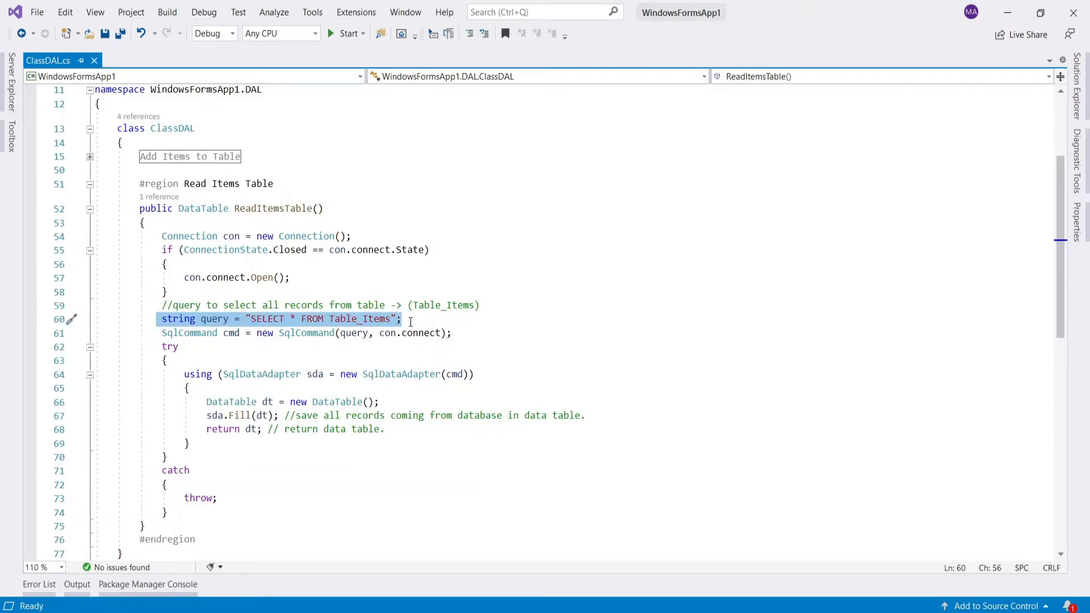
{"action": "mouse_move", "coordinate": [204, 417]}
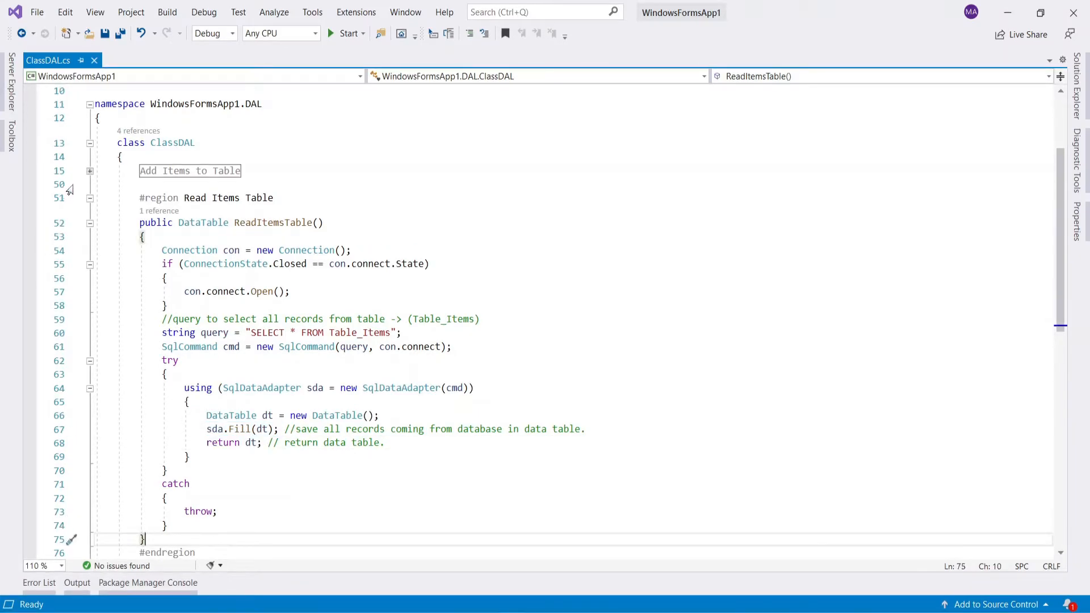
{"action": "left_click", "coordinate": [90, 198]}
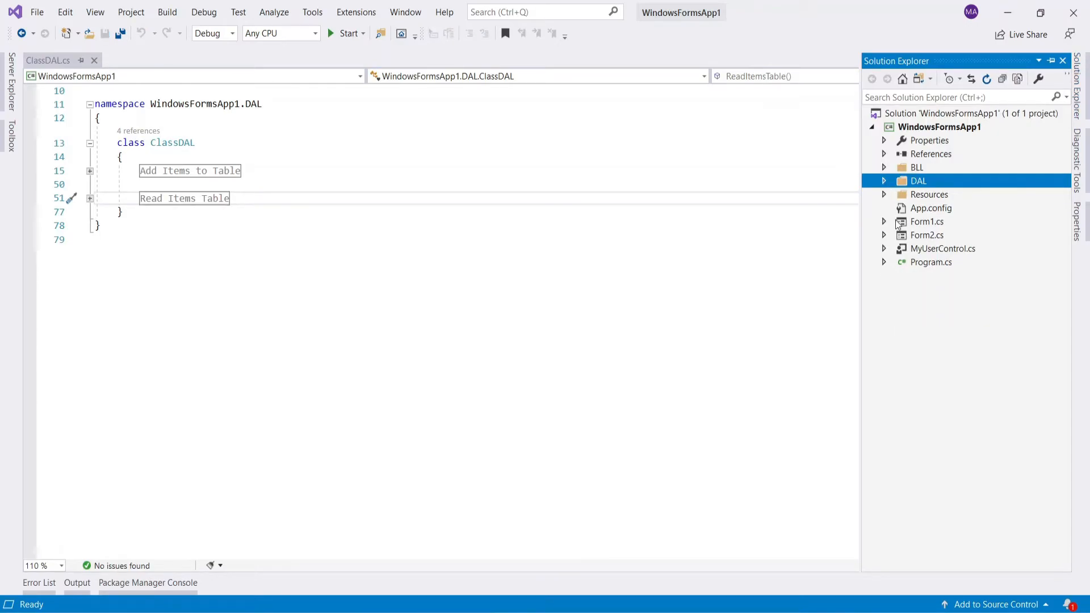
- Open the Form2 designer and select its image preview box
{"action": "double_click", "coordinate": [926, 235]}
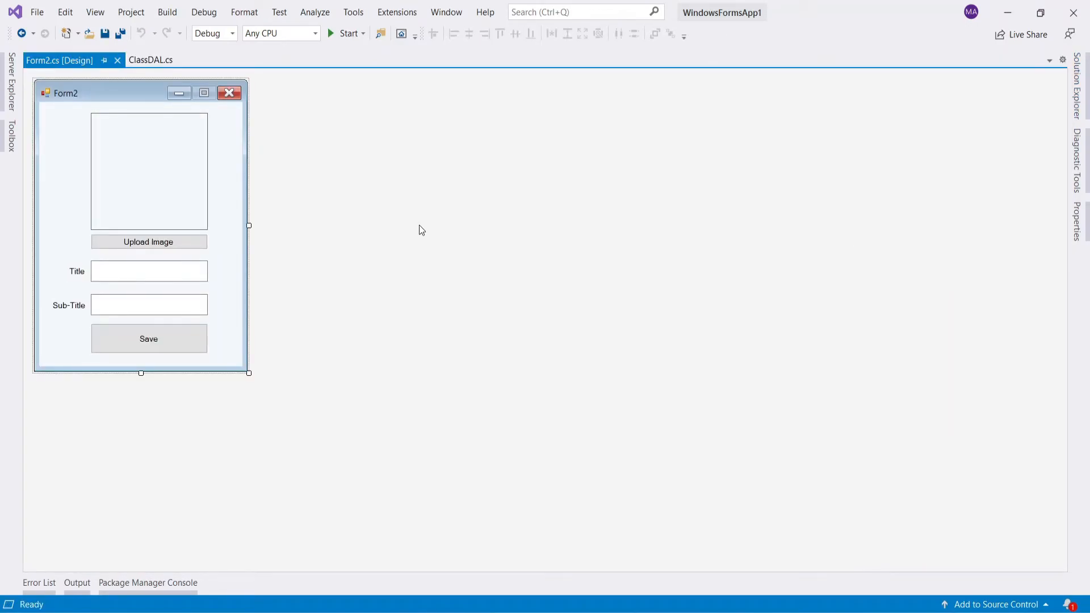
{"action": "mouse_move", "coordinate": [156, 175]}
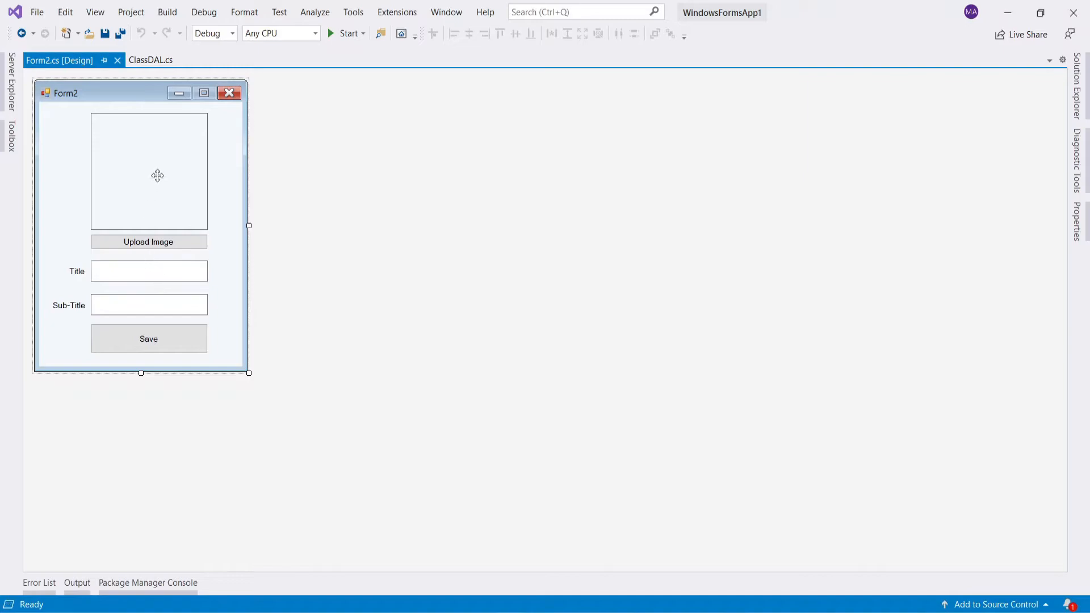
{"action": "left_click", "coordinate": [149, 171]}
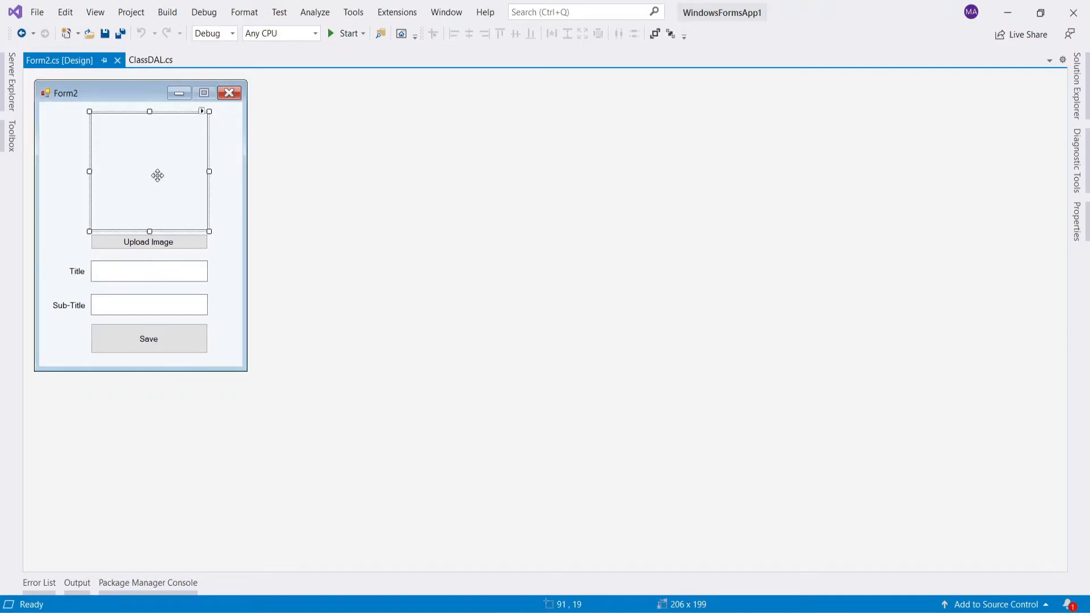
{"action": "mouse_move", "coordinate": [153, 266]}
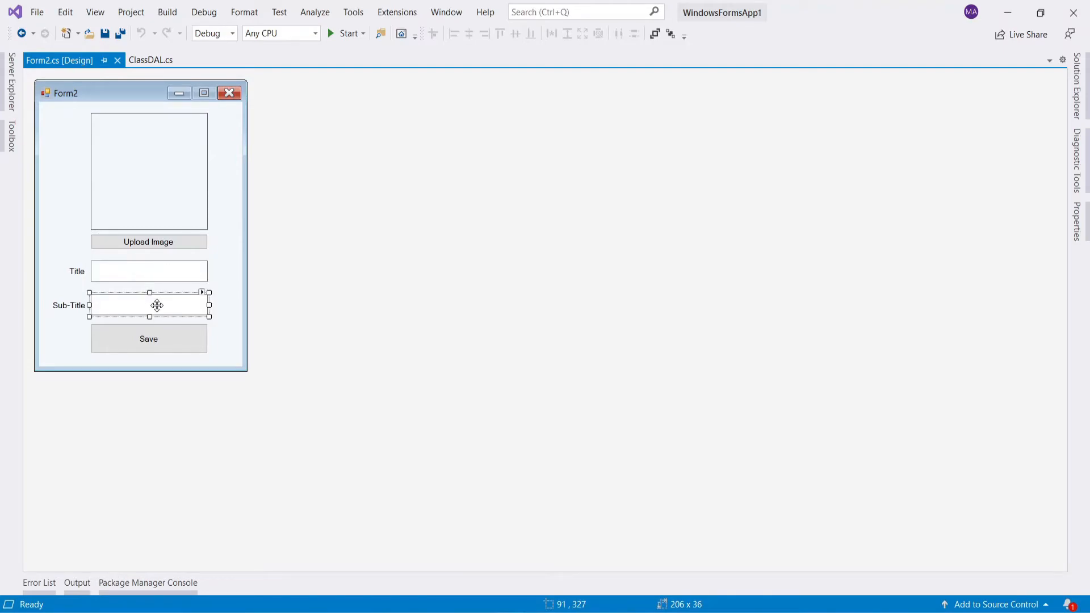
{"action": "mouse_move", "coordinate": [193, 242]}
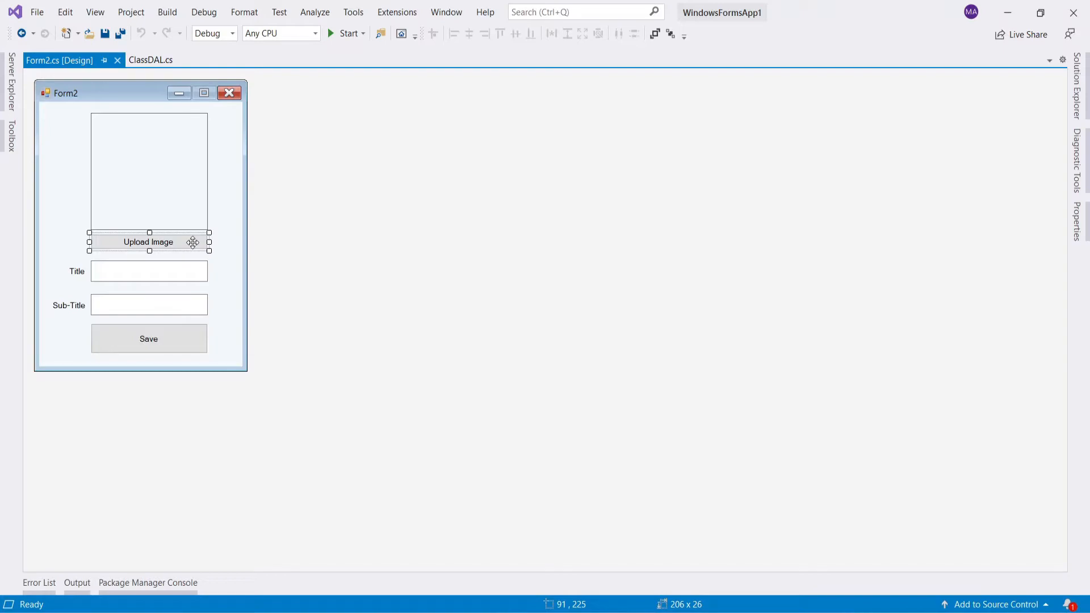
- Go to the Upload Image button's btn_upload_Click handler via its Click event, review it and fold the region
{"action": "right_click", "coordinate": [148, 241]}
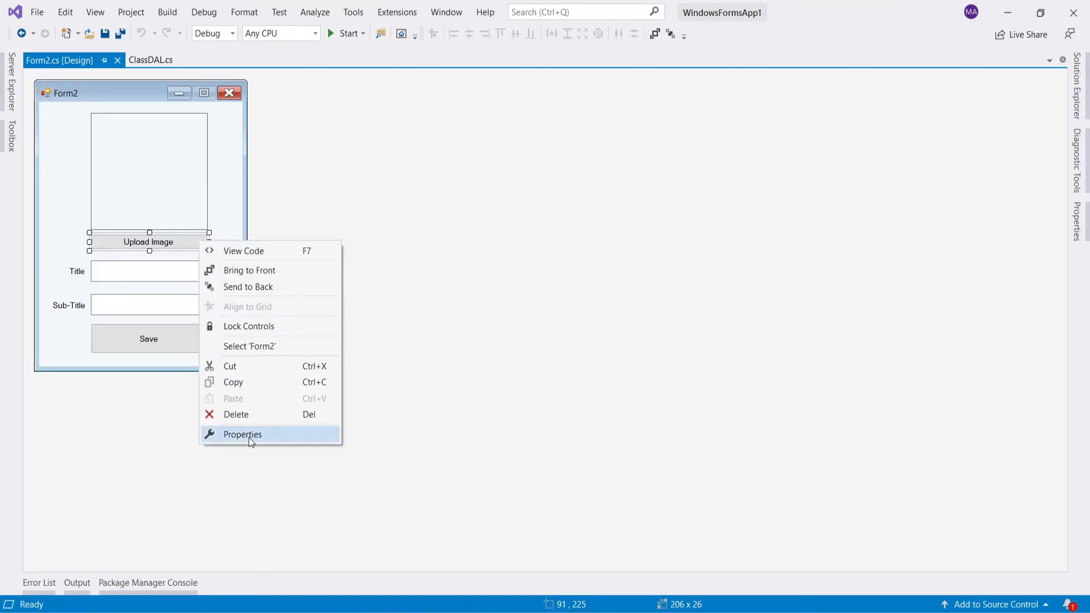
{"action": "left_click", "coordinate": [242, 434]}
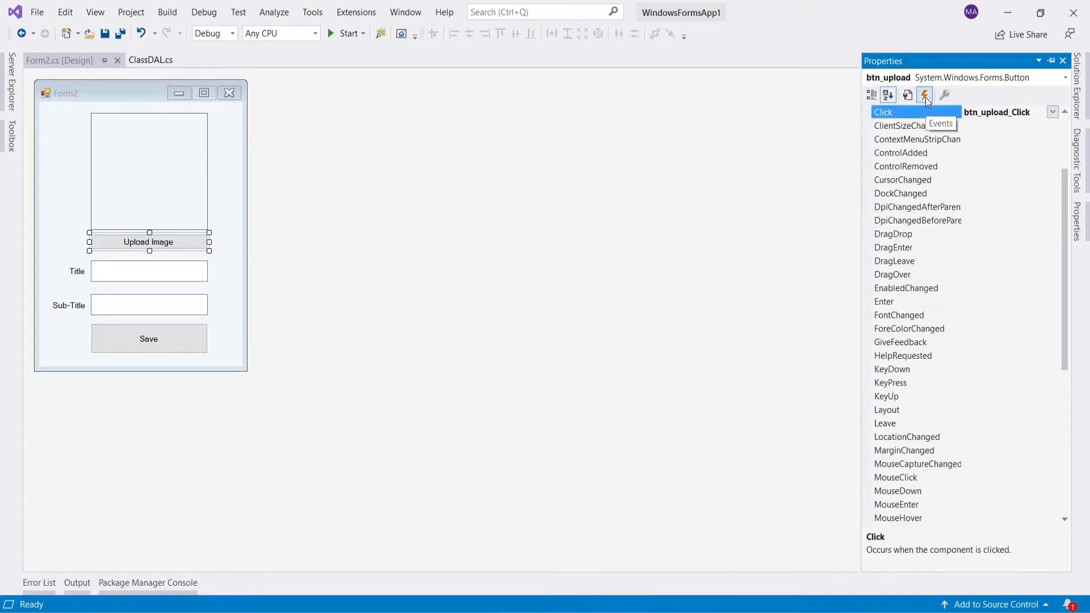
{"action": "double_click", "coordinate": [883, 112]}
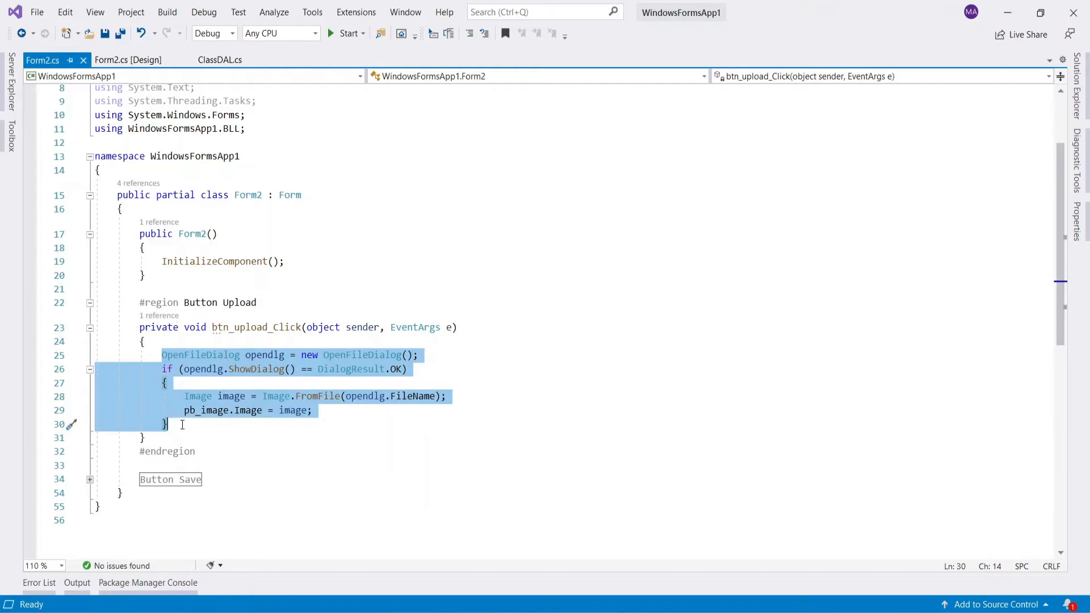
{"action": "left_click", "coordinate": [90, 302]}
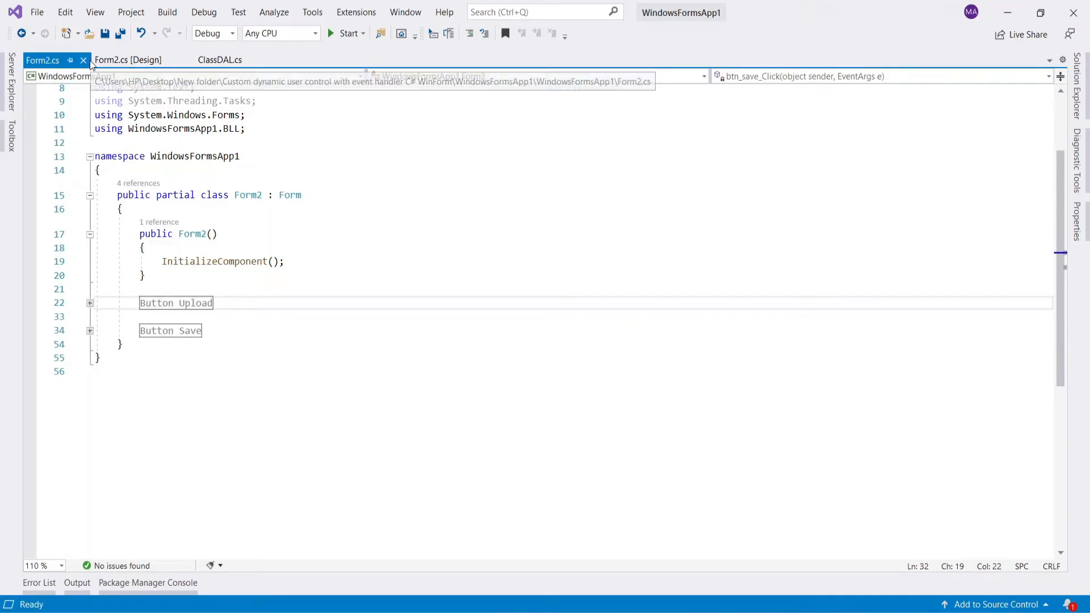
- Open the Save button's btn_save_Click handler, highlight the SaveItems call, and return to the Form2 designer
{"action": "right_click", "coordinate": [147, 339]}
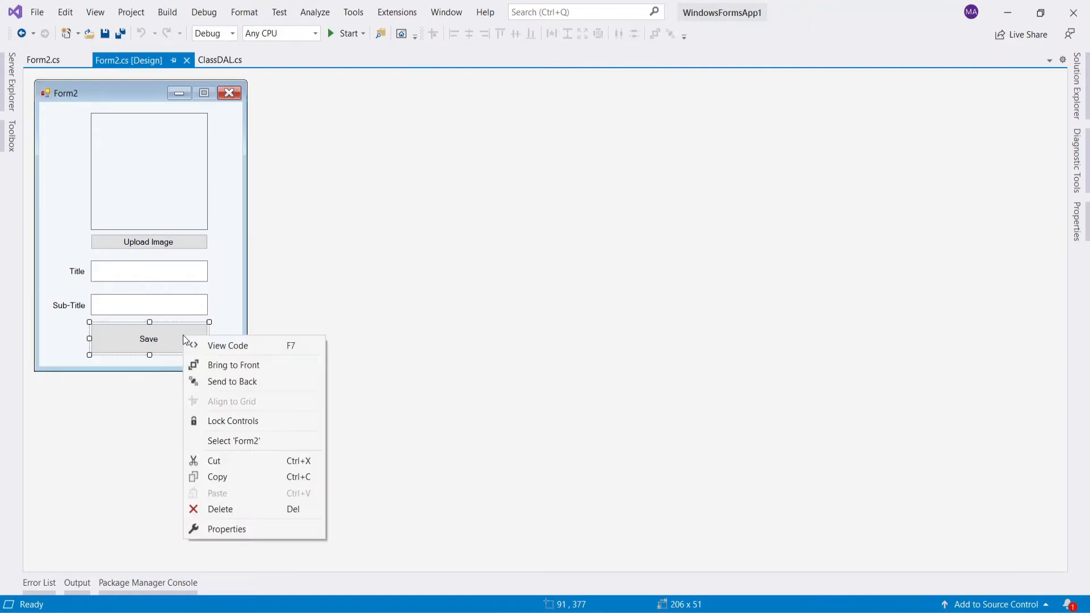
{"action": "left_click", "coordinate": [227, 345]}
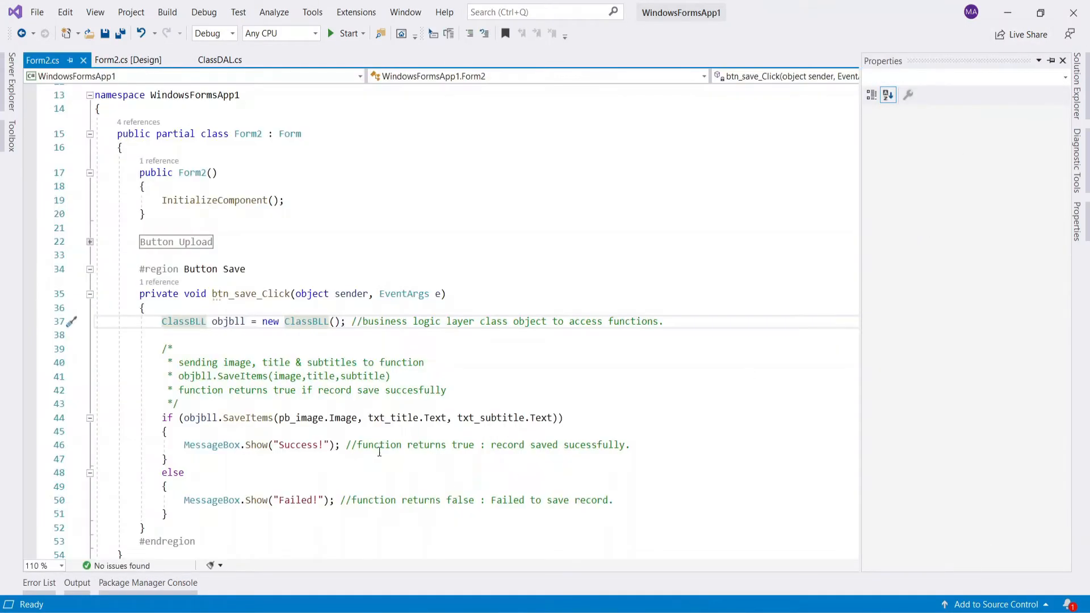
{"action": "left_click_drag", "start_coordinate": [161, 322], "coordinate": [345, 322]}
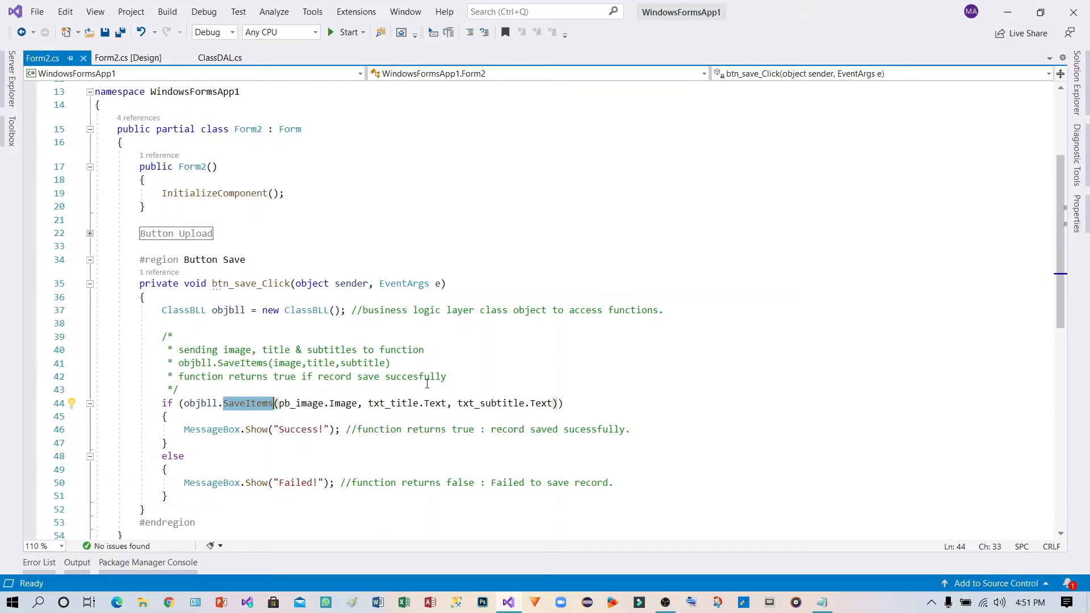
{"action": "left_click", "coordinate": [128, 60]}
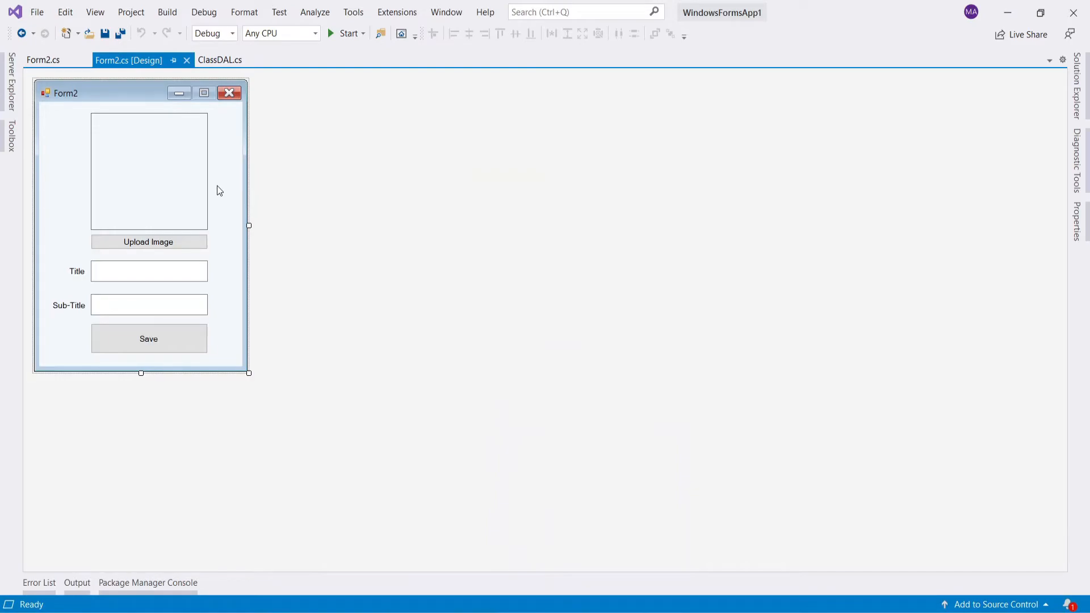
{"action": "mouse_move", "coordinate": [957, 139]}
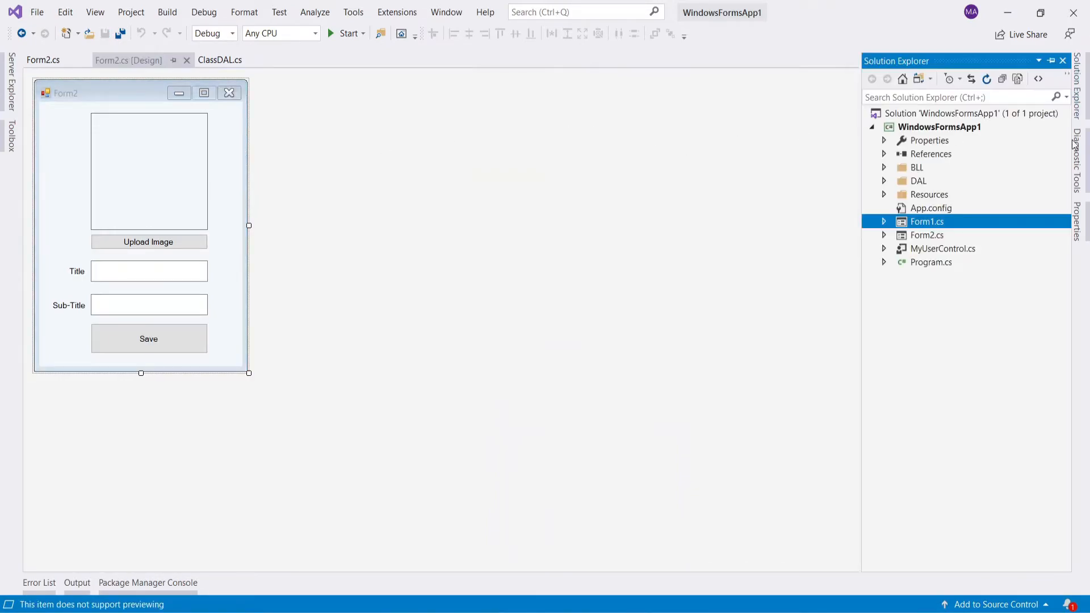
- Reveal GenerateDynamicUserControl in Form1.cs, which fills MyUserControl title, subtitle and icon from GetItems rows
{"action": "double_click", "coordinate": [927, 221]}
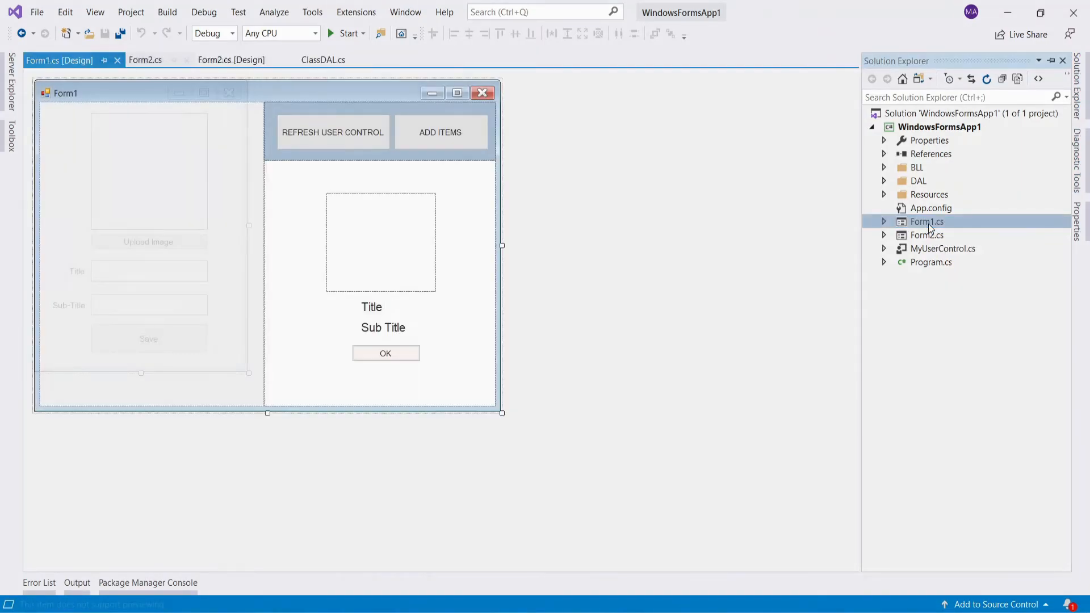
{"action": "double_click", "coordinate": [926, 222]}
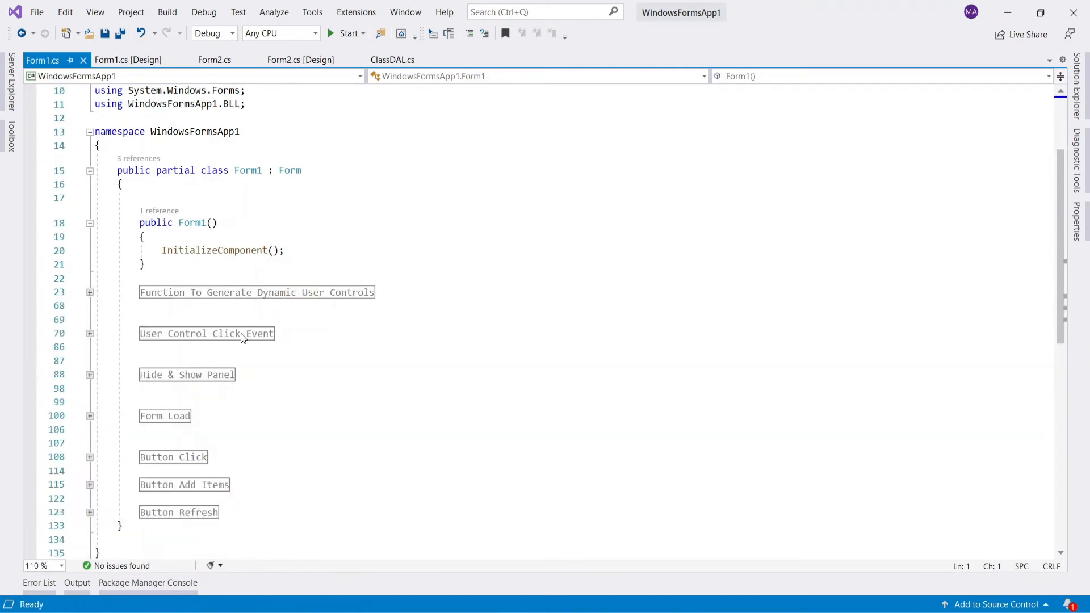
{"action": "left_click", "coordinate": [90, 292]}
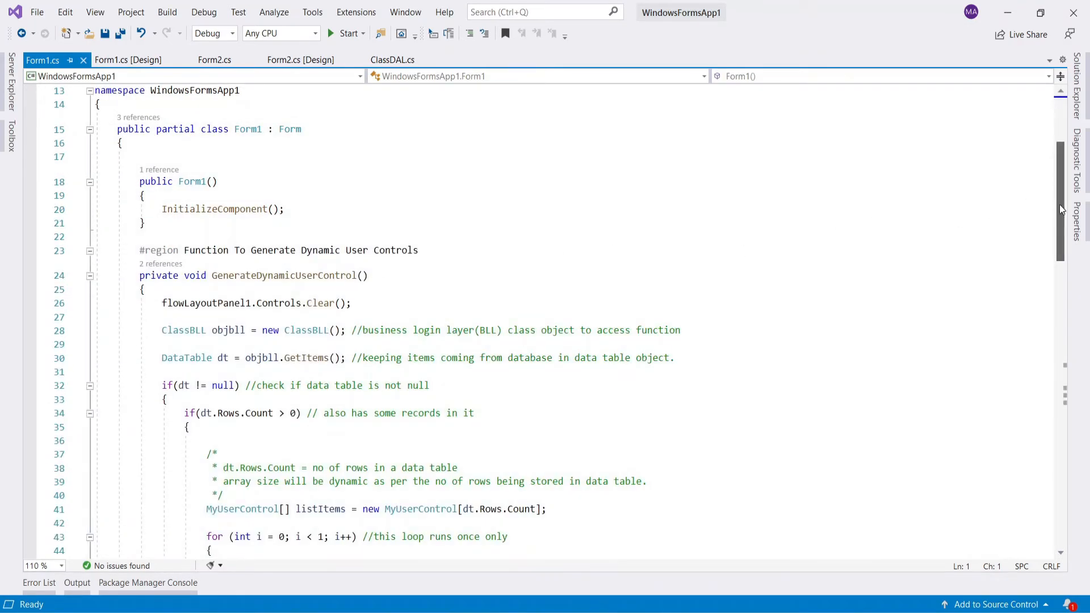
{"action": "scroll", "scroll_direction": "down", "scroll_amount": 3}
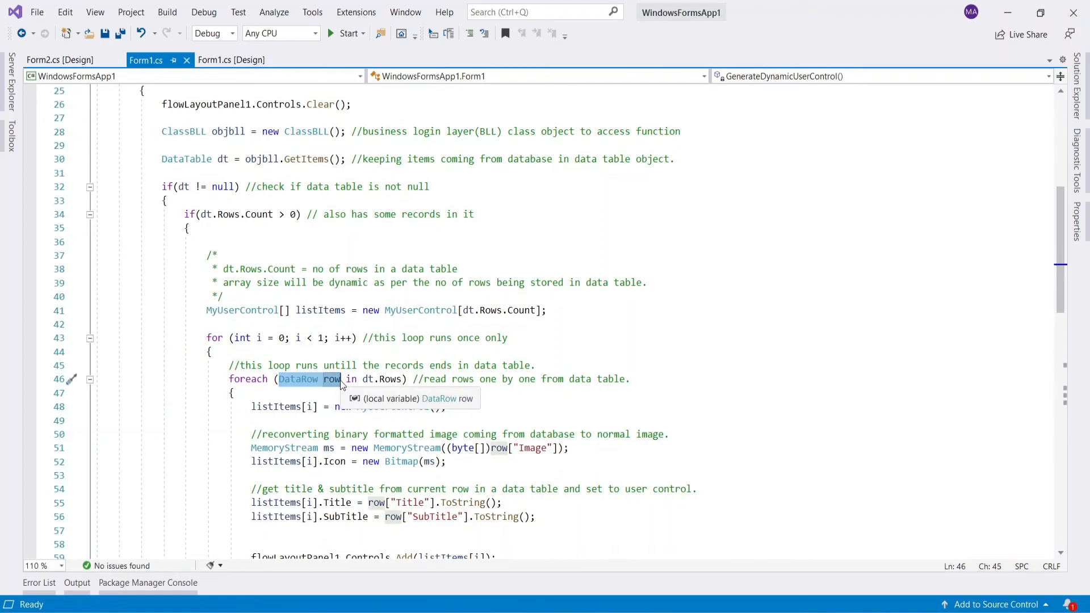
{"action": "mouse_move", "coordinate": [387, 406]}
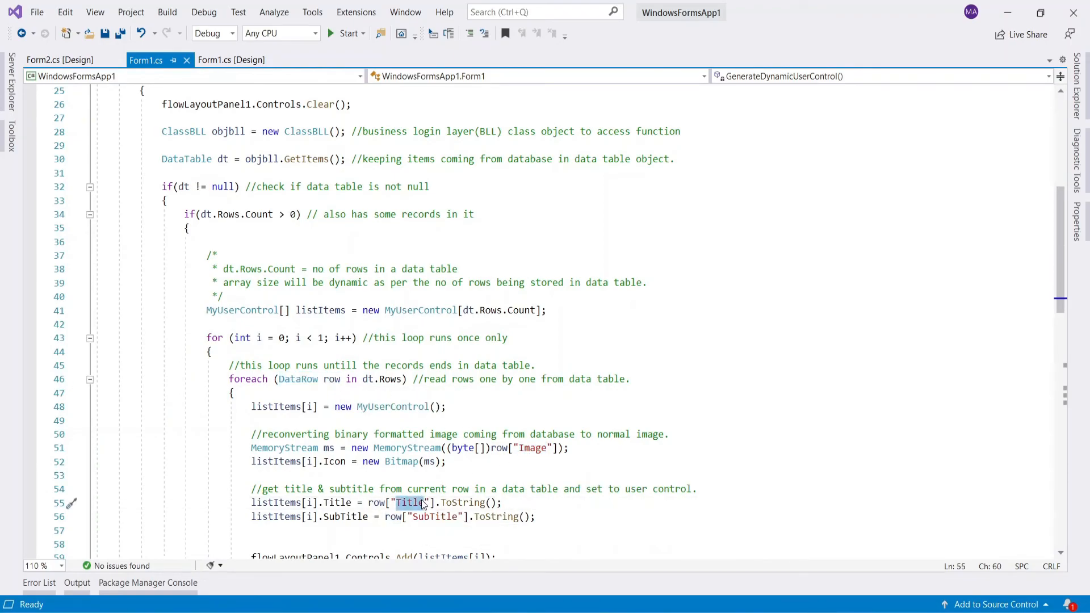
- Highlight the foreach statements assigning each row's image, title and subtitle to the user control
{"action": "left_click", "coordinate": [586, 488]}
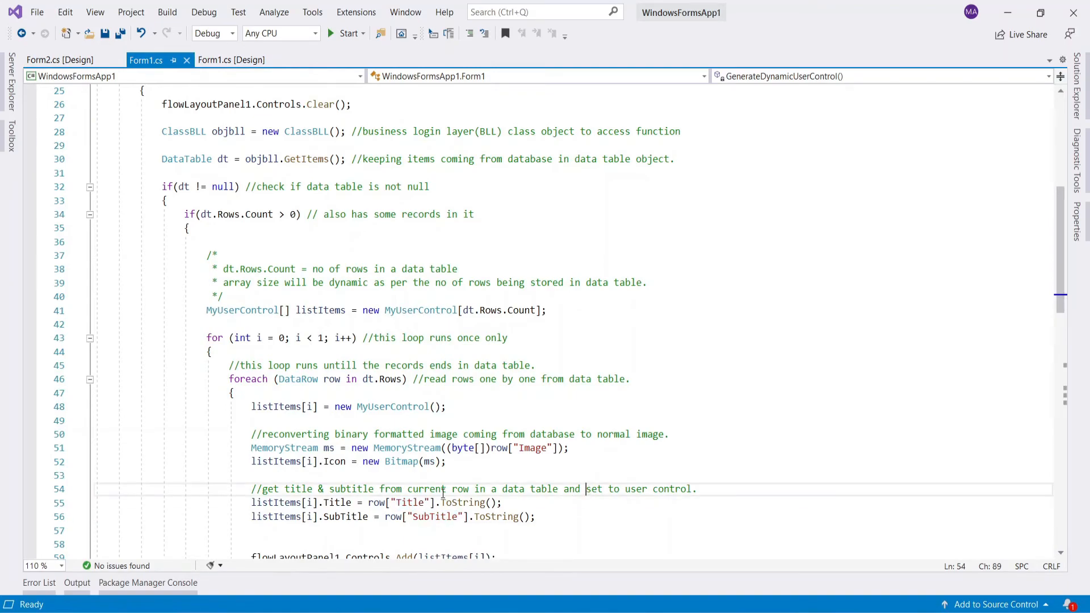
{"action": "left_click_drag", "start_coordinate": [251, 434], "coordinate": [445, 461]}
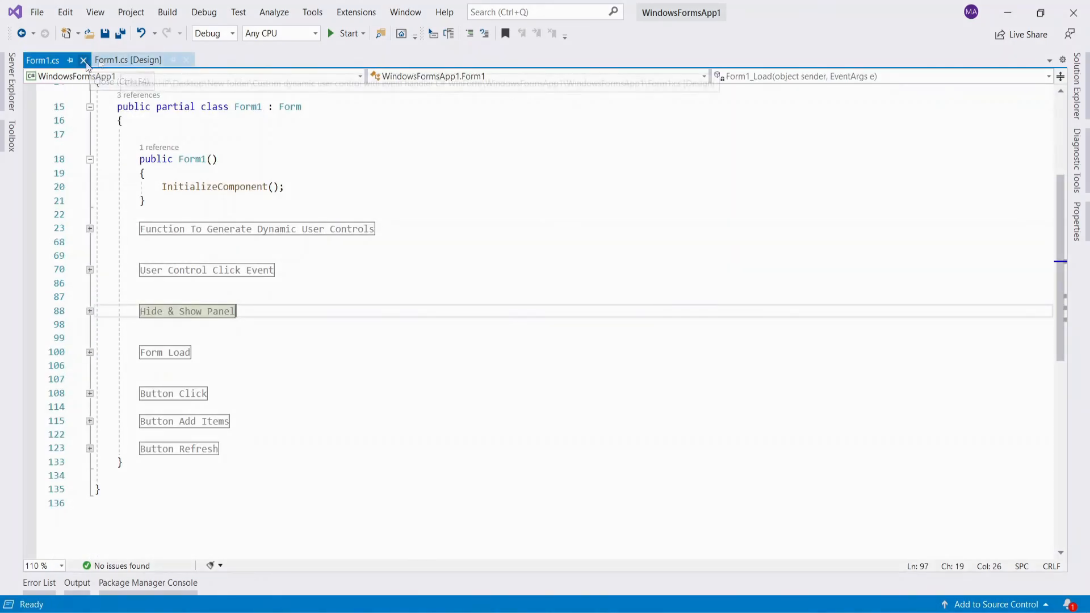
- Start the app, add and save the hamburger item with subtitle item5, confirming the Success message
{"action": "left_click", "coordinate": [345, 33]}
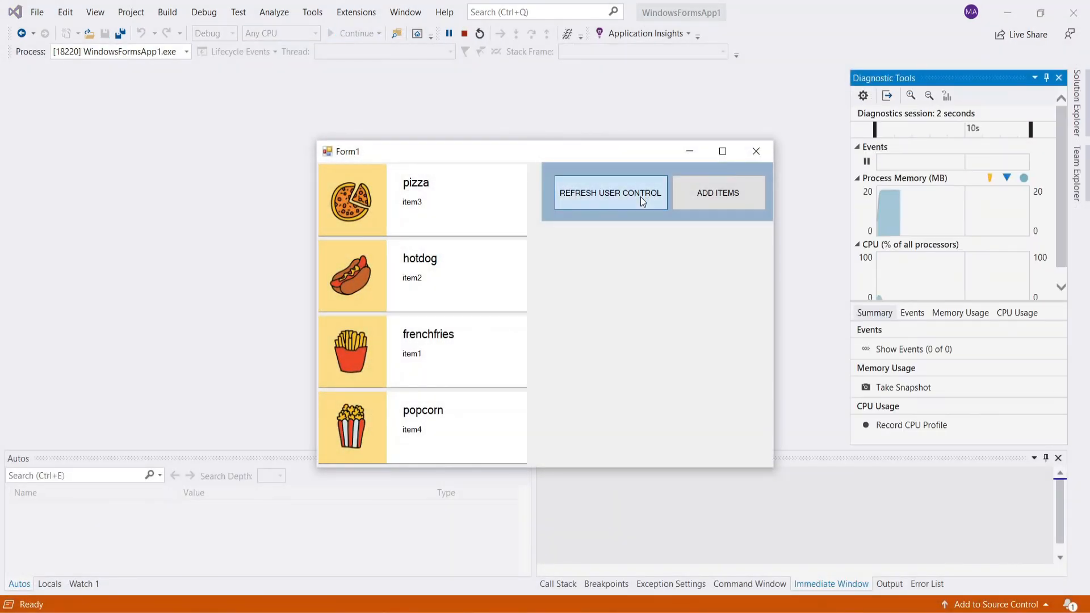
{"action": "left_click", "coordinate": [717, 193]}
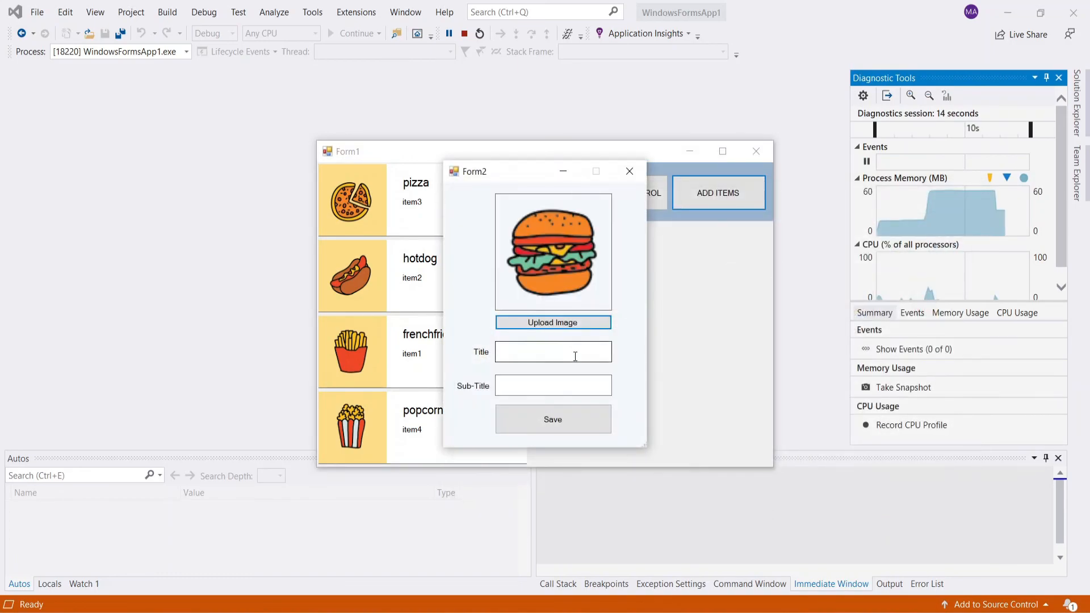
{"action": "left_click", "coordinate": [553, 419]}
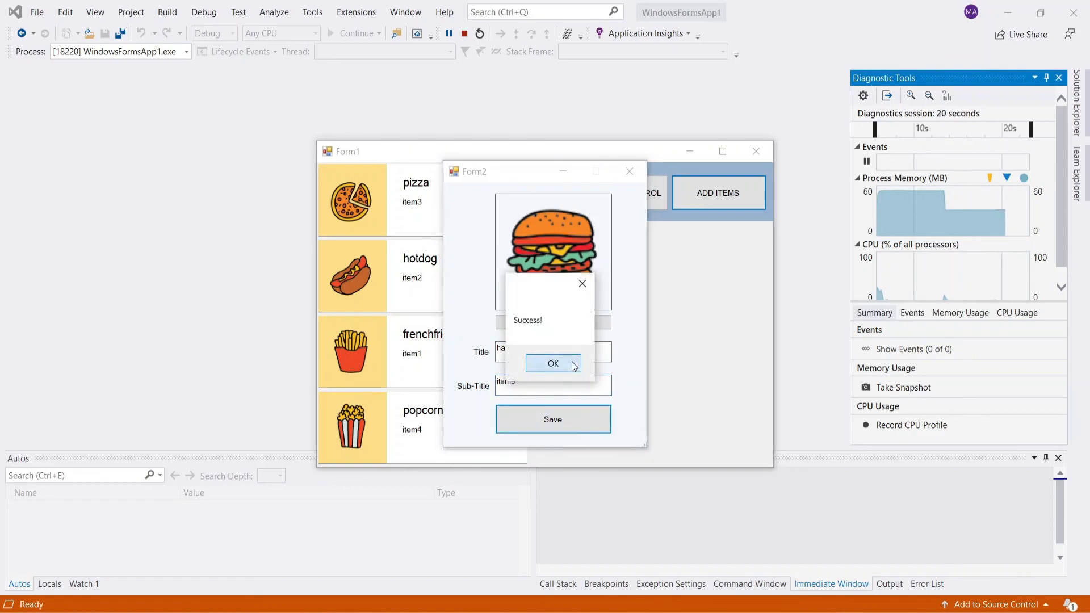
{"action": "left_click", "coordinate": [553, 363]}
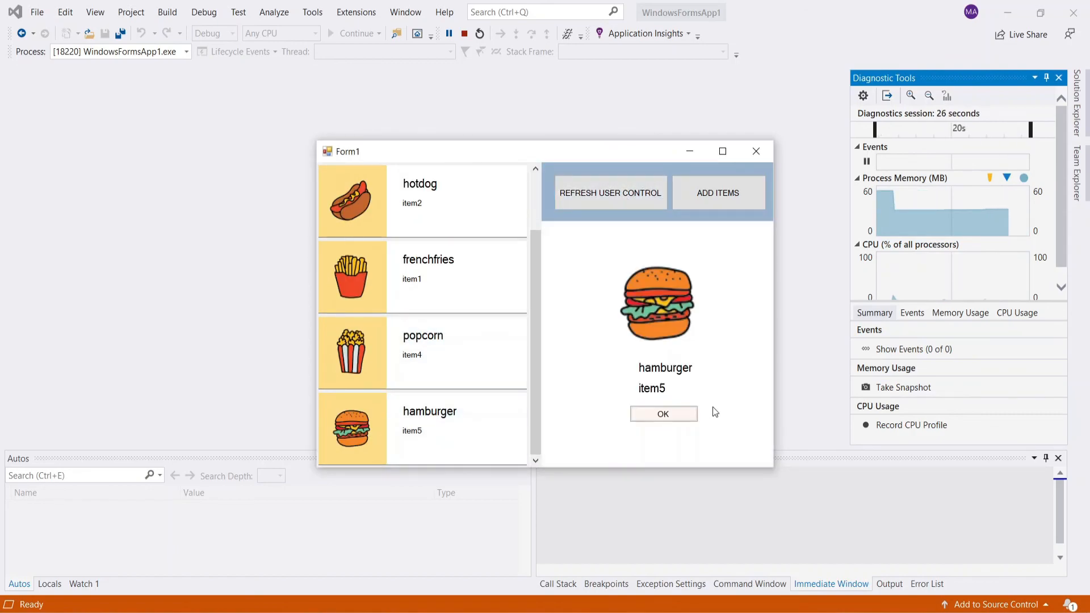